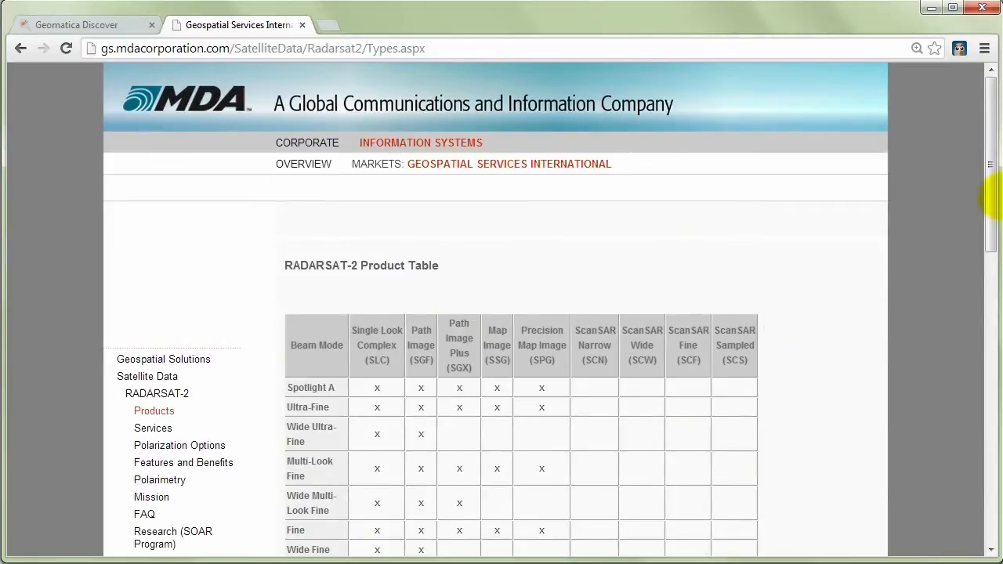
- Copy the RADARSAT-2 folder's network path in Explorer and switch back to Discover
scroll("down", 3)
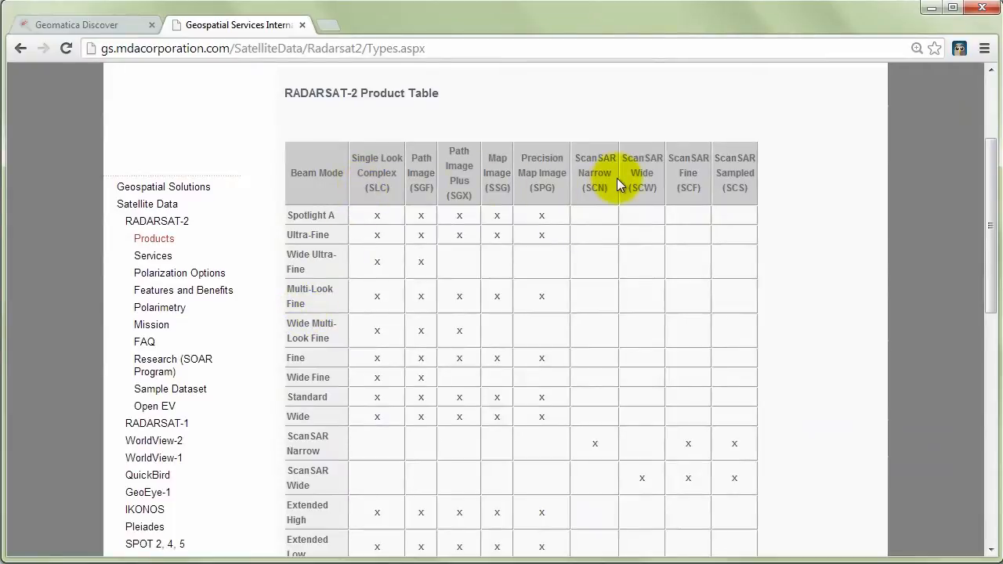
mouse_move(156, 280)
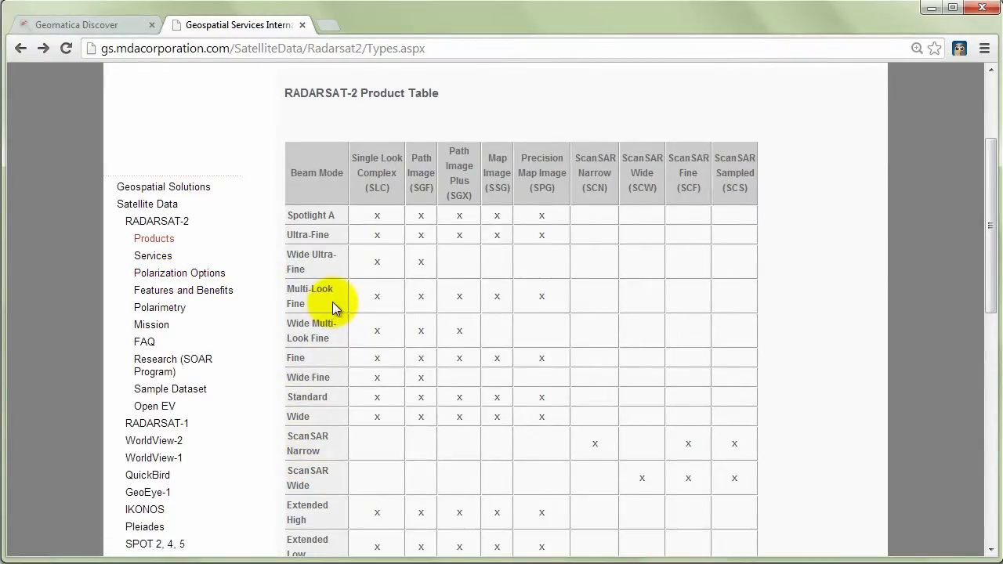
mouse_move(313, 263)
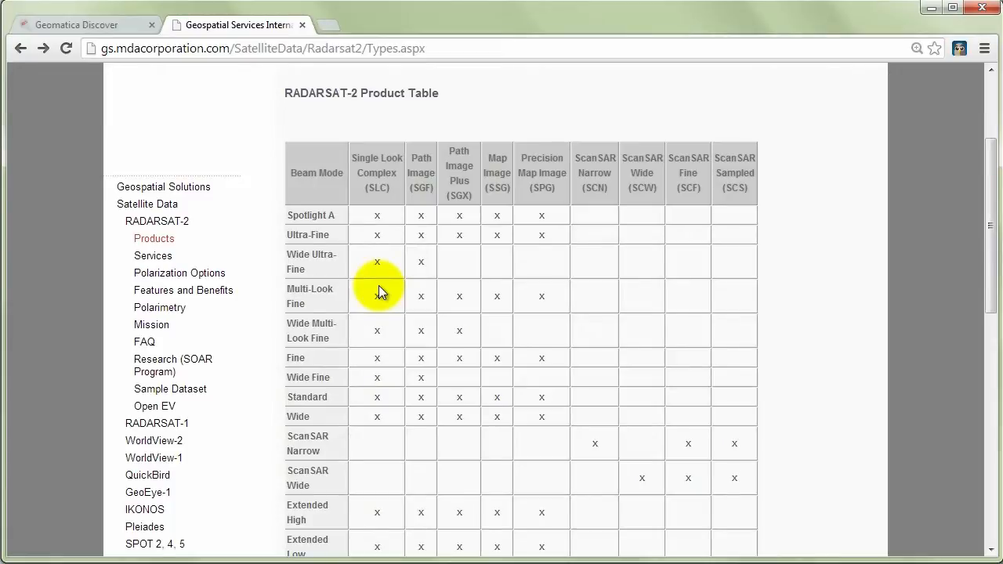
mouse_move(399, 207)
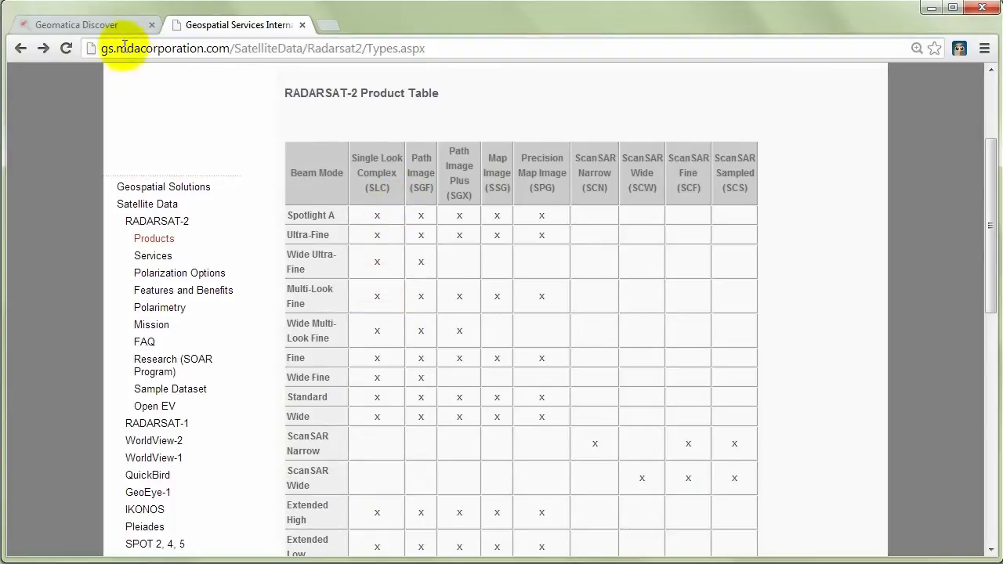
left_click(78, 25)
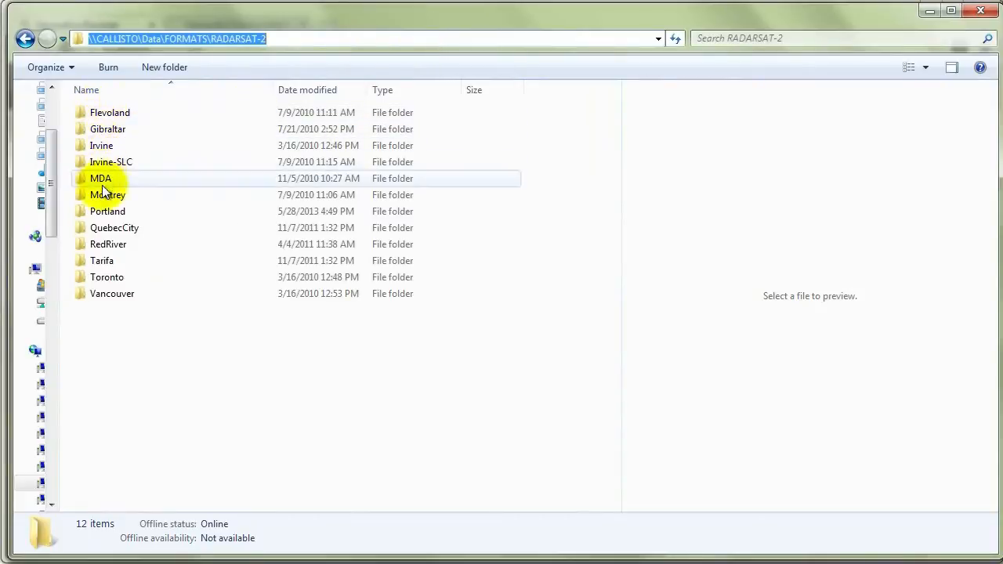
left_click(110, 113)
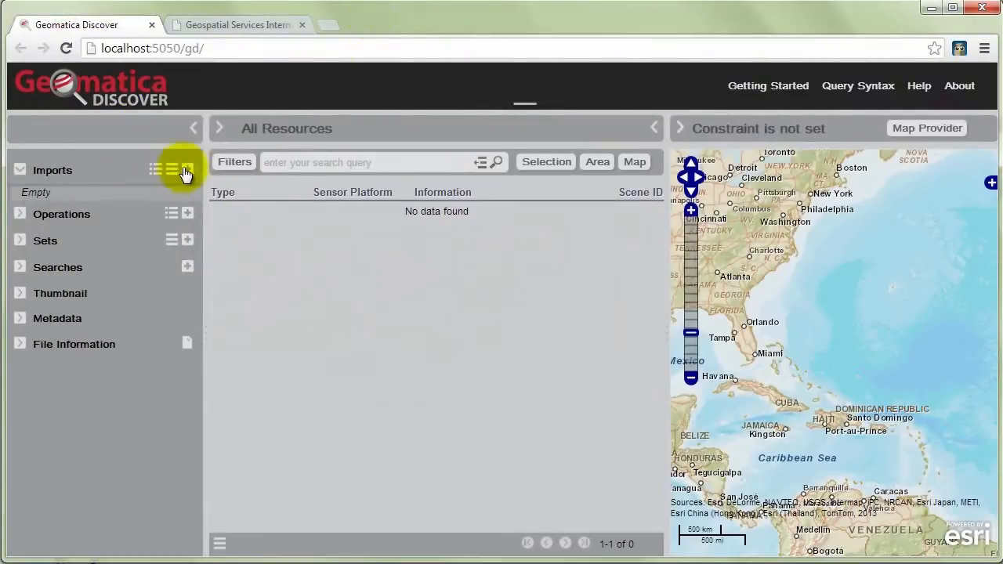
- Import the \\CALLISTO\Data\FORMATS\RADARSAT-2 folder into the Discover catalog
left_click(188, 169)
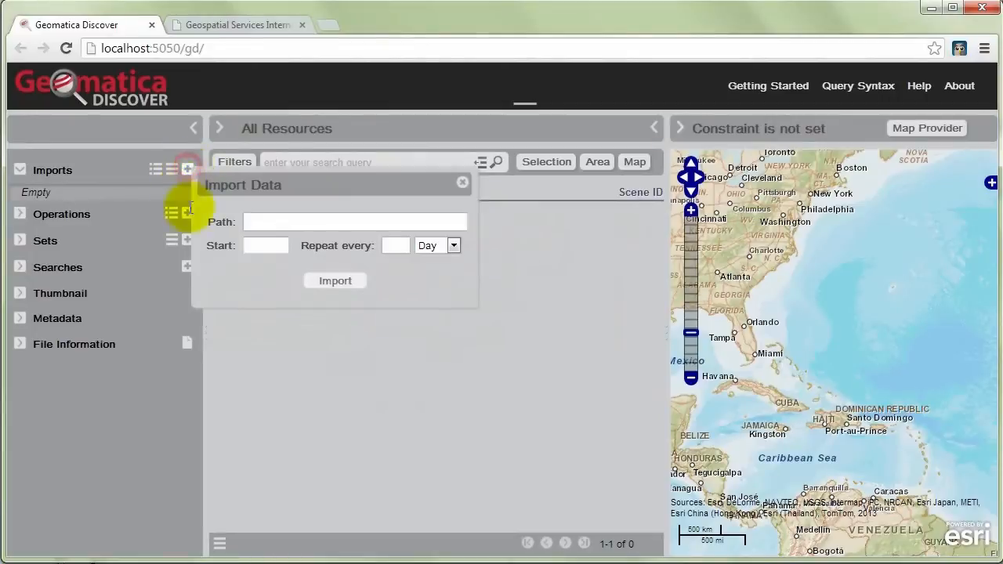
type("\\\\CALLISTO\\Data\\FORMATS\\RADARSAT-2")
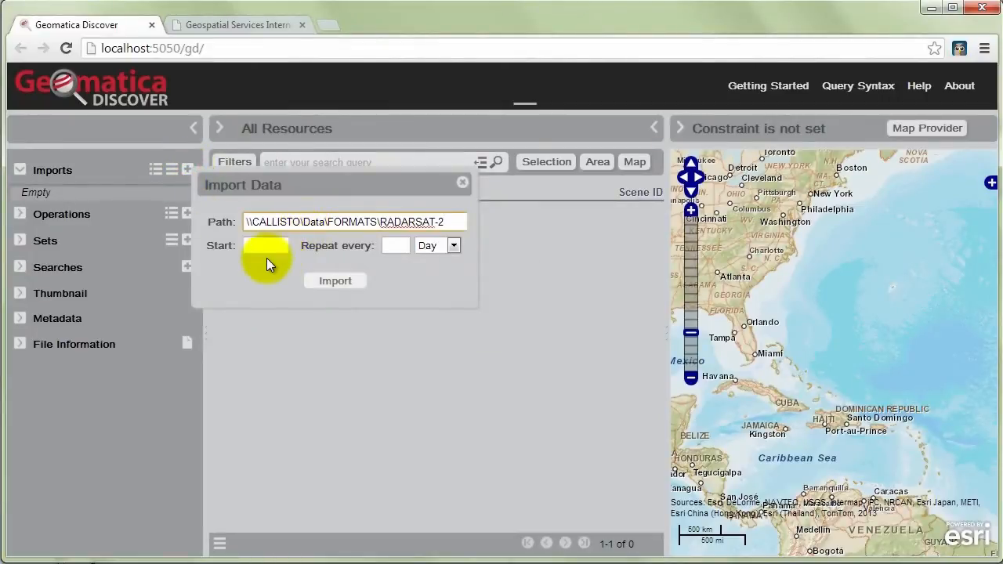
mouse_move(336, 281)
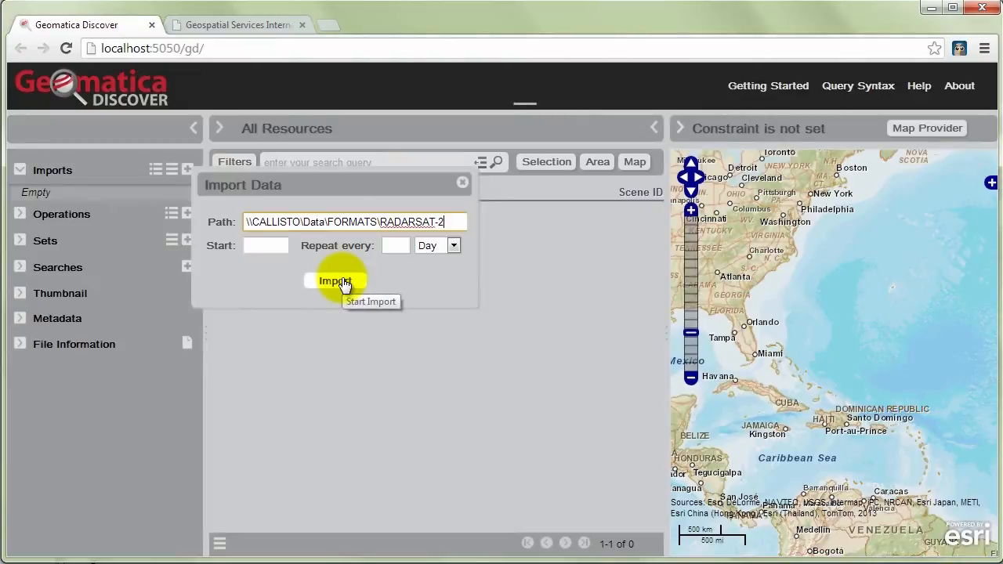
left_click(335, 280)
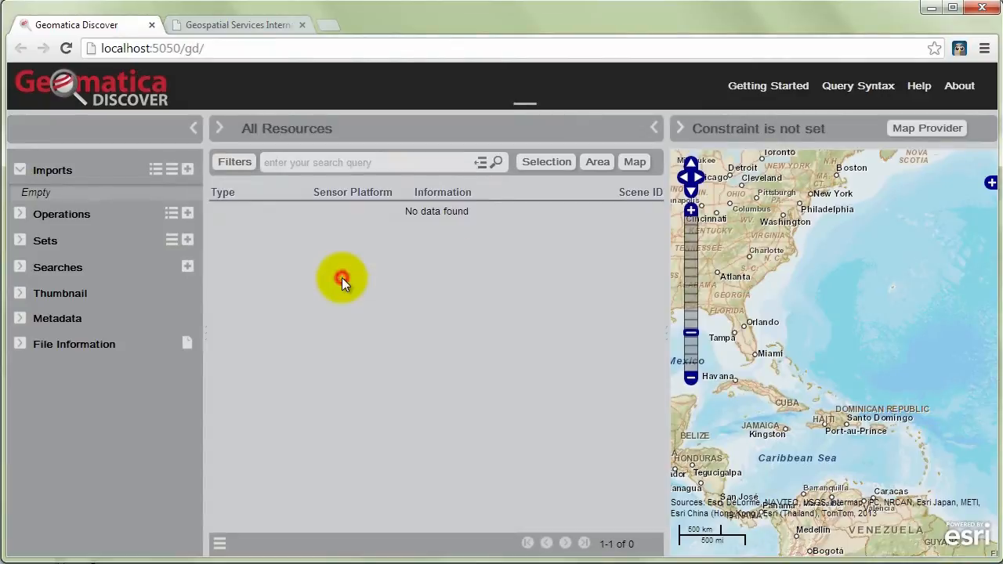
left_click(188, 169)
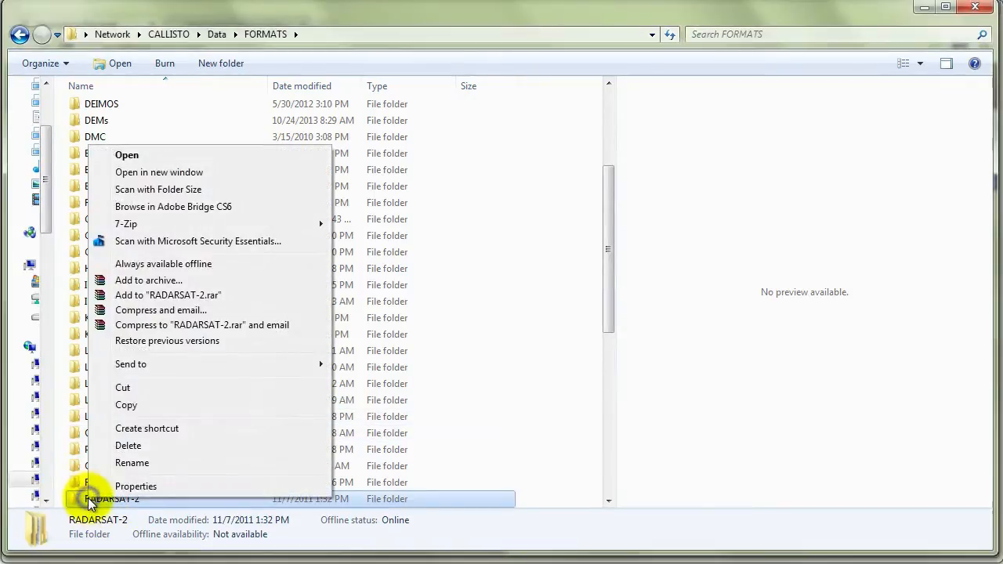
left_click(134, 486)
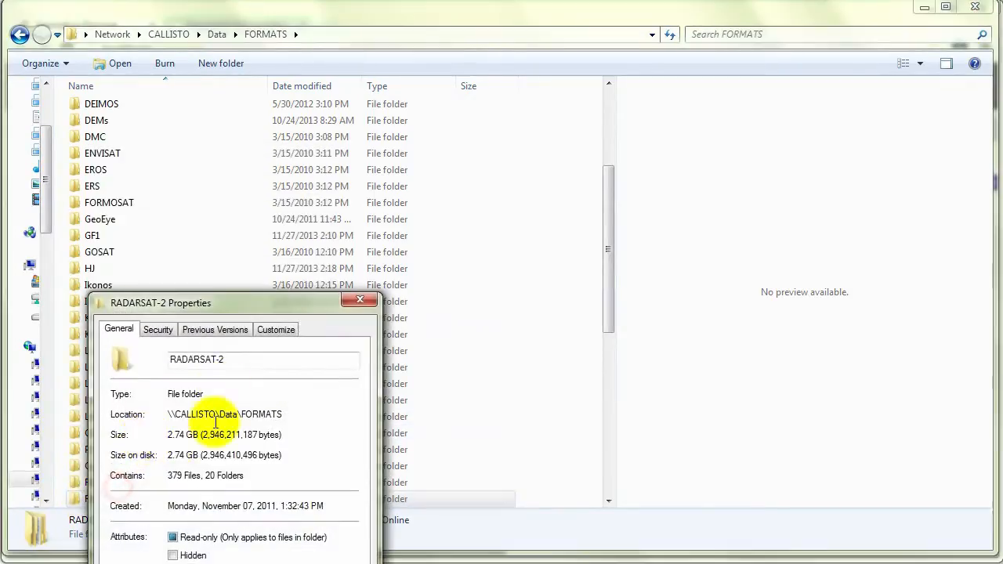
left_click_drag(159, 304, 409, 75)
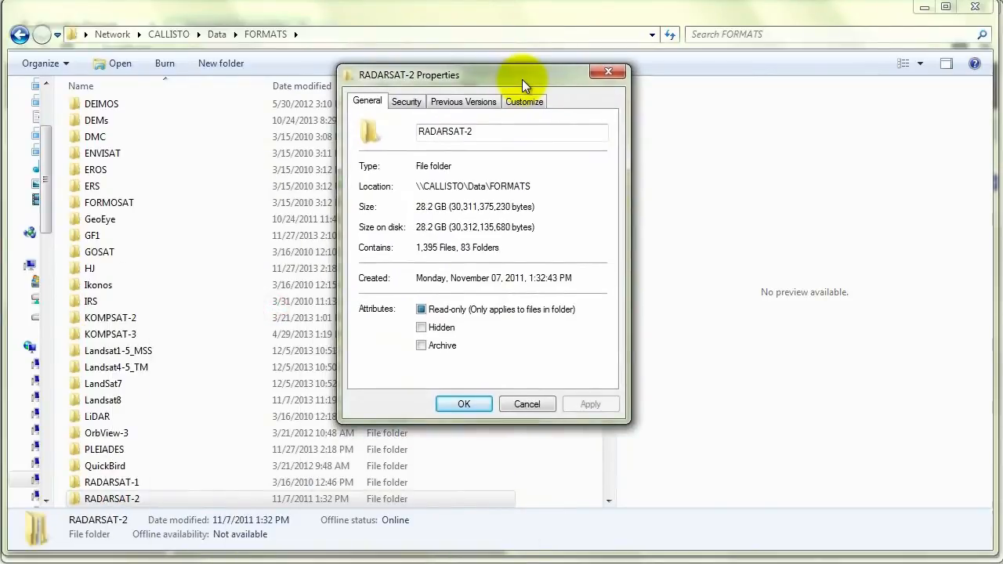
mouse_move(417, 213)
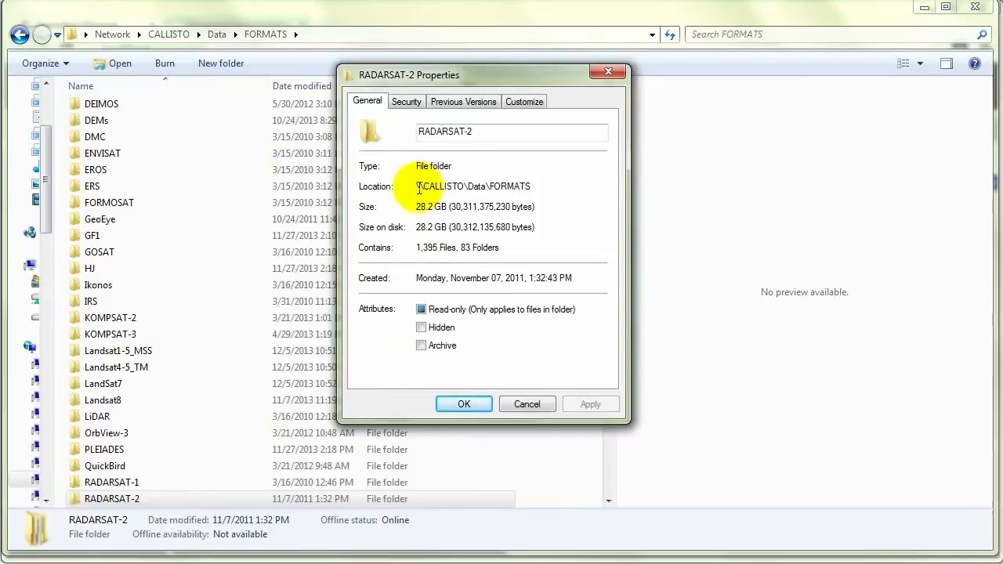
mouse_move(484, 213)
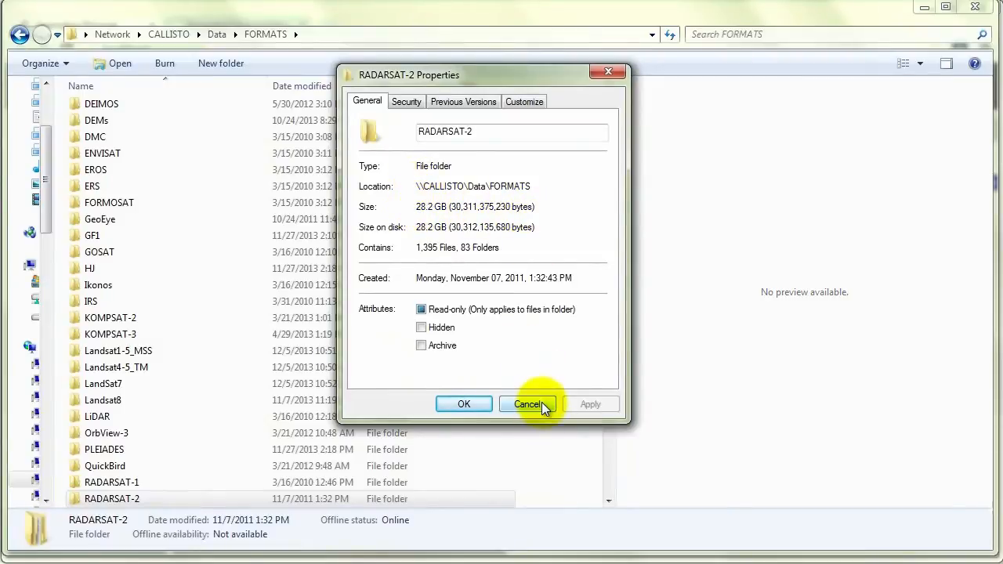
left_click(526, 404)
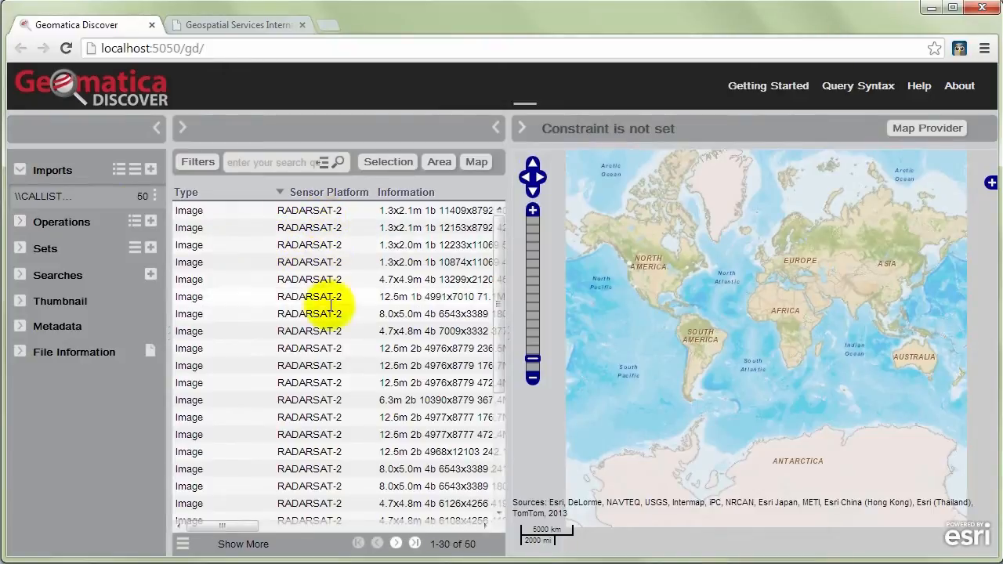
- Browse the 50 imported images and display one scene's footprint near Vancouver on the map
scroll("down", 3)
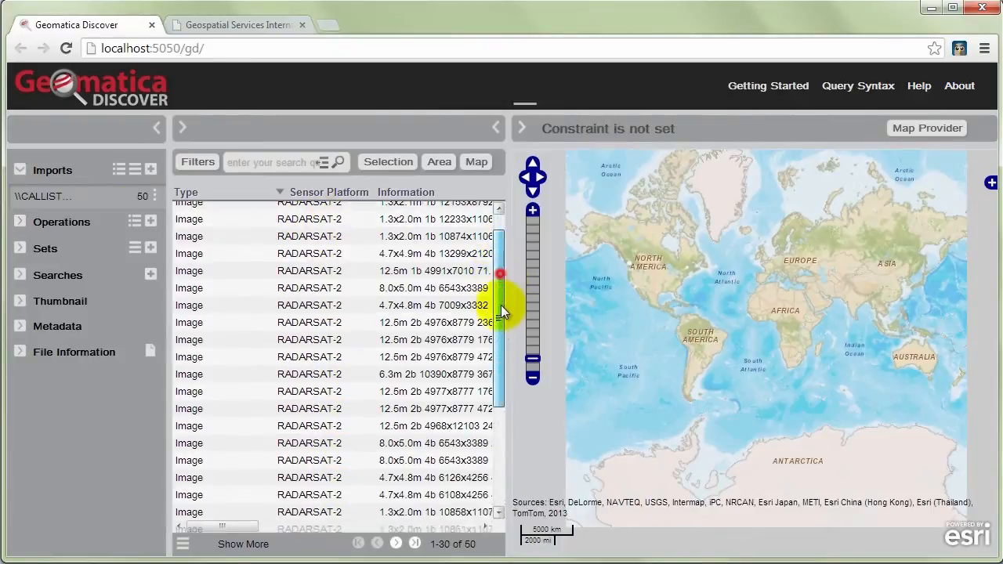
scroll("up", 3)
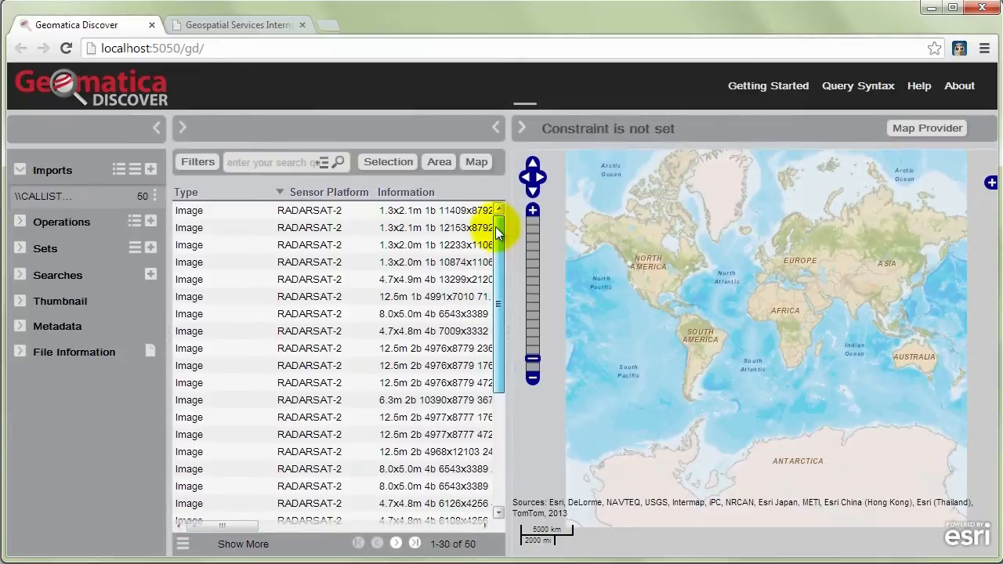
left_click(438, 161)
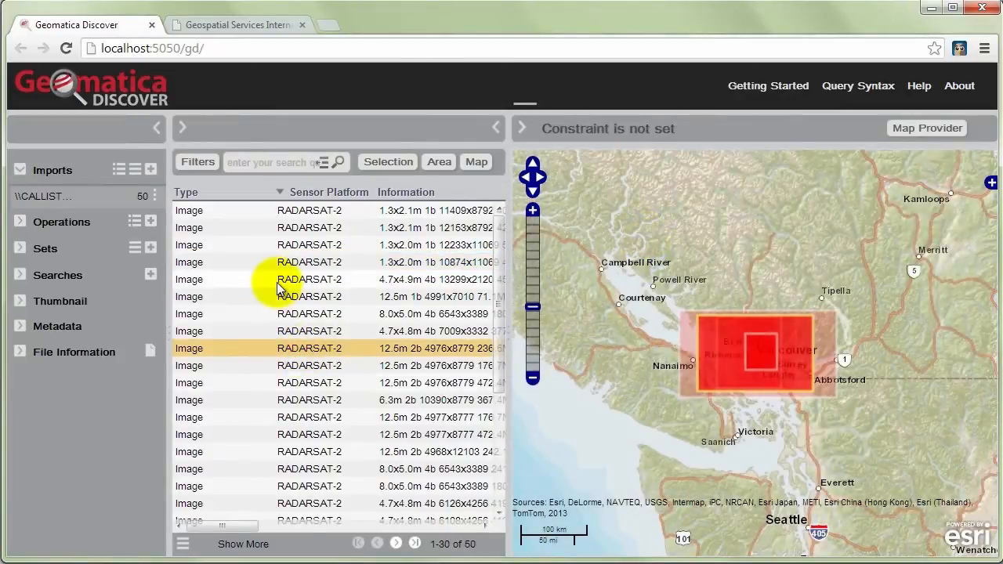
mouse_move(282, 306)
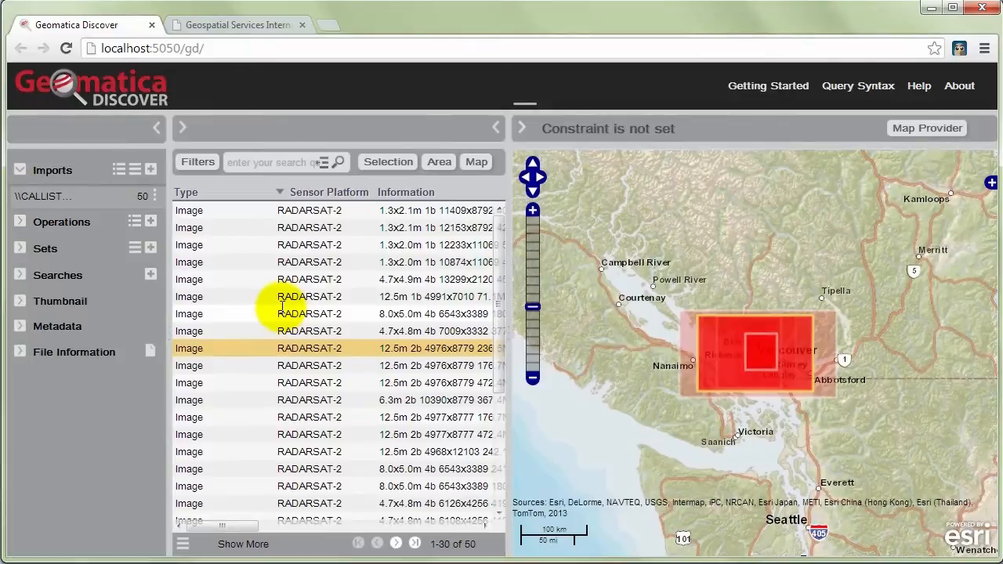
mouse_move(713, 233)
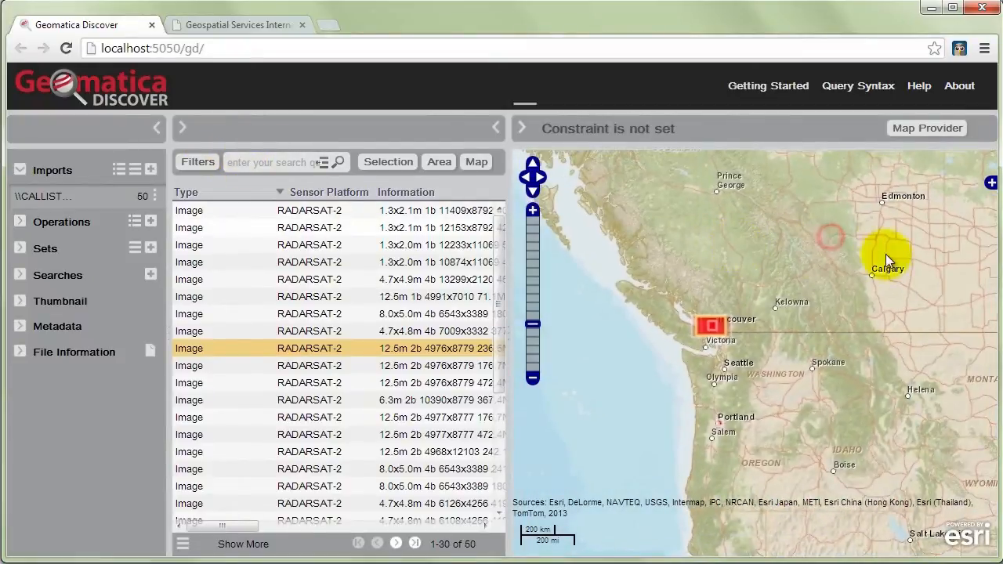
scroll("down", 3)
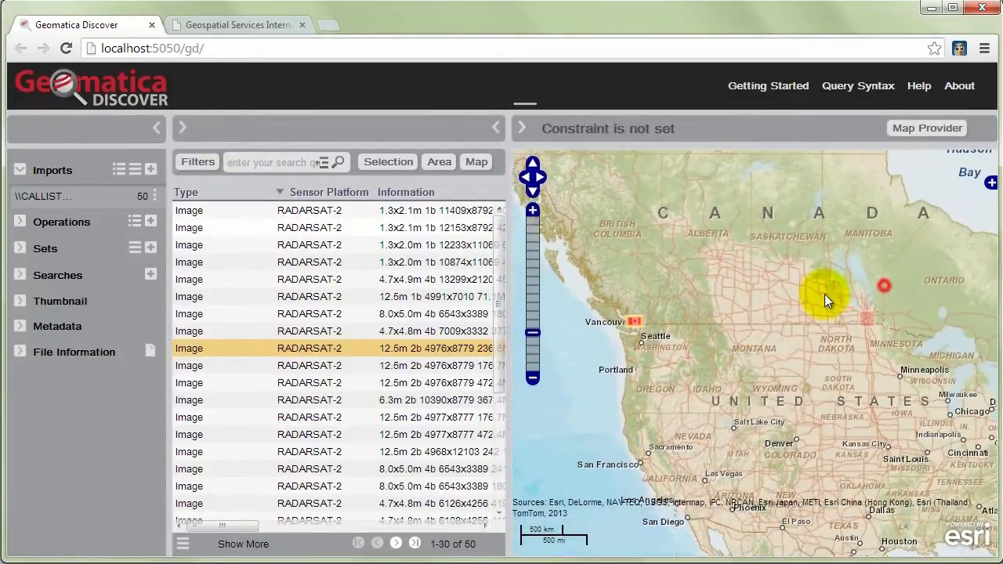
left_click(276, 161)
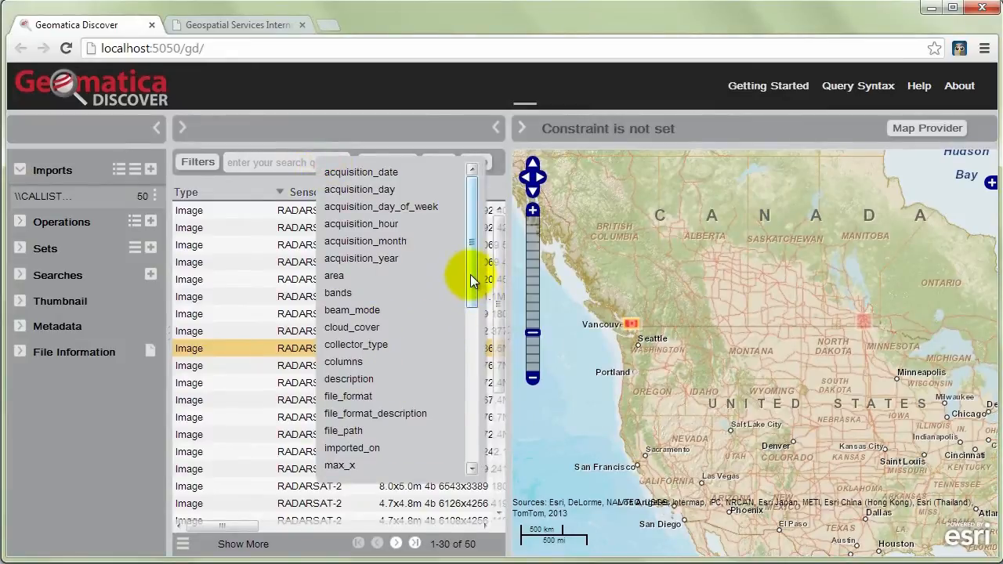
- Filter the catalog with beam_mode:FQ* down to the five fine quad images
scroll("down", 3)
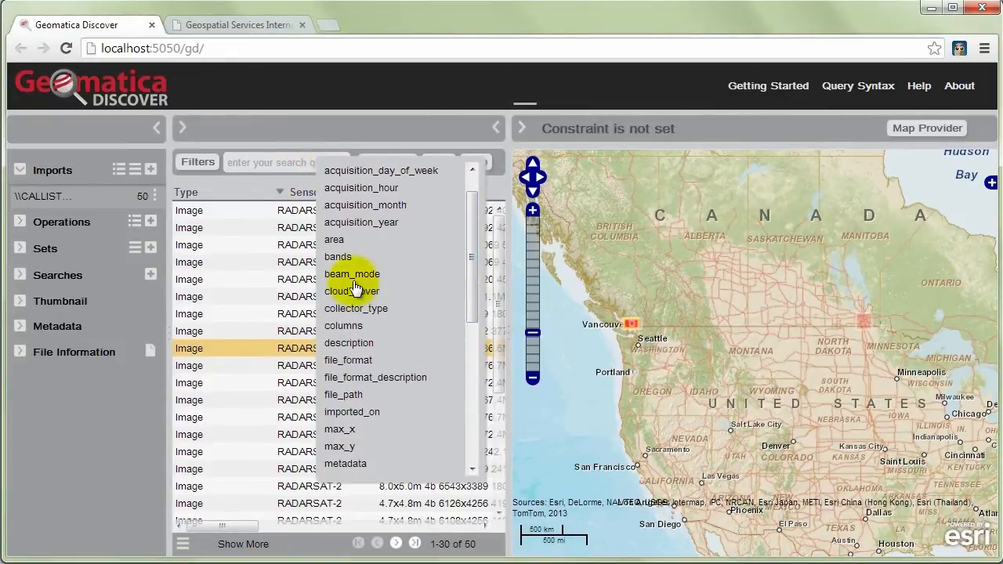
left_click(351, 273)
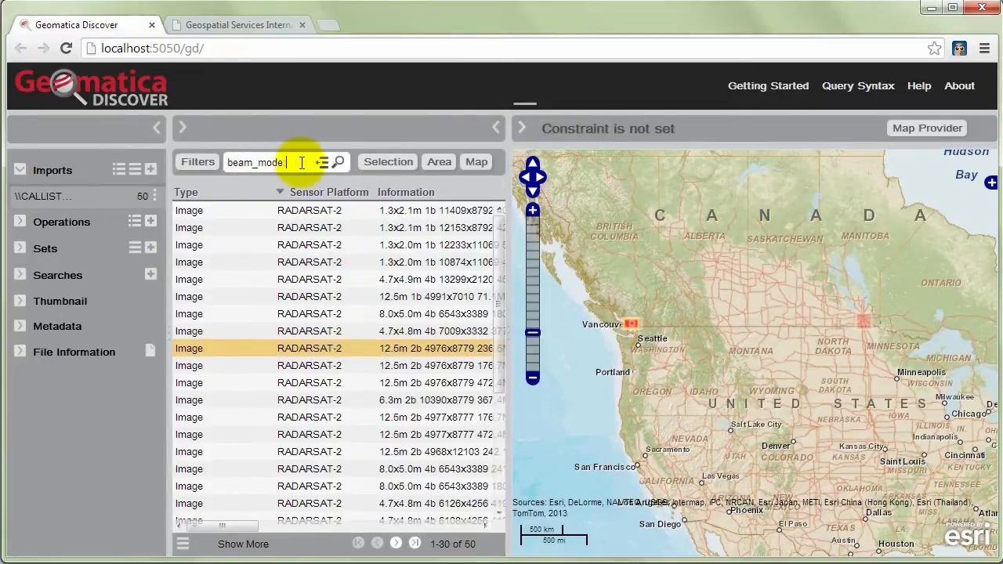
type("FQ")
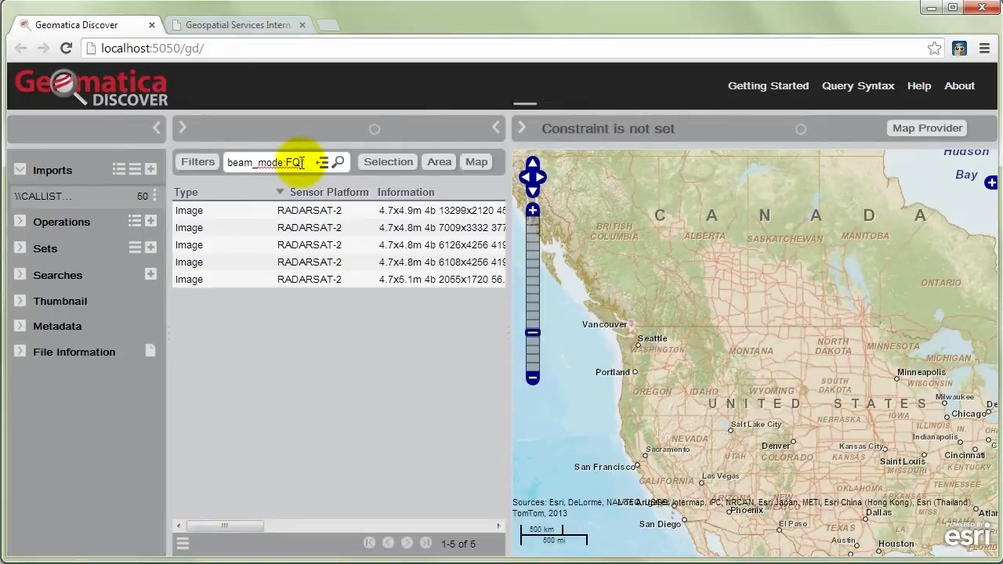
scroll("down", 3)
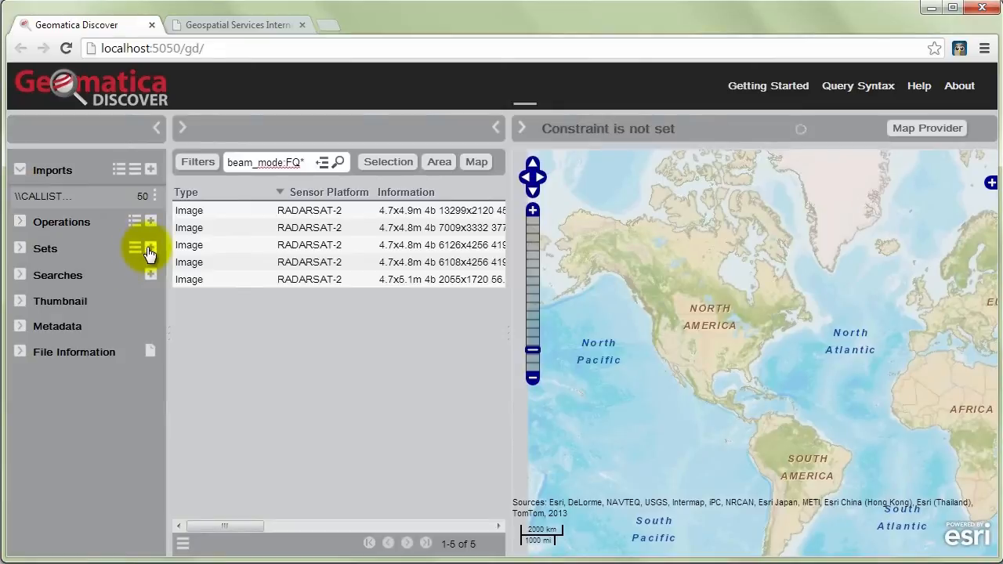
- Create a set named Fine Quad and add the five FQ images to it
left_click(150, 247)
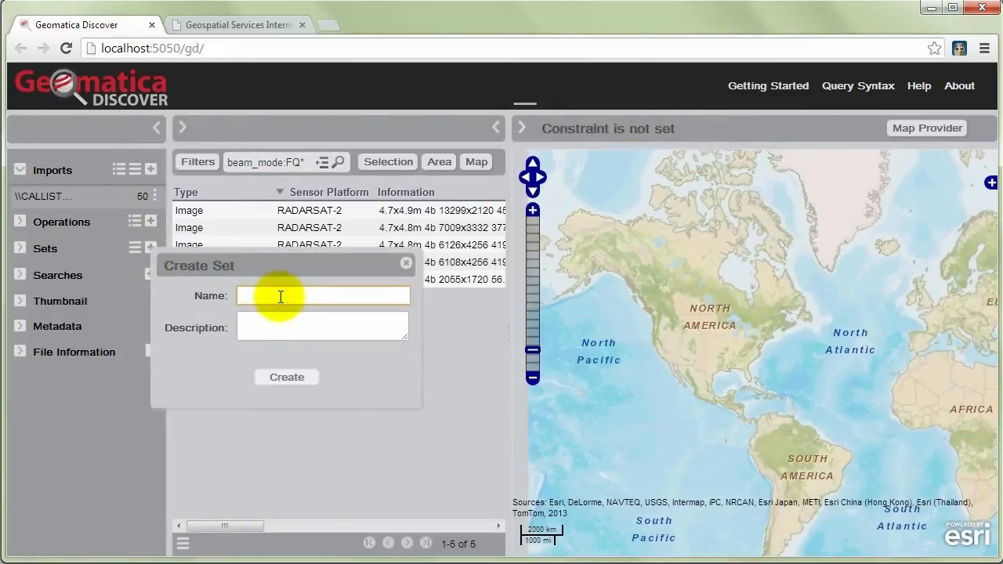
type("Fl")
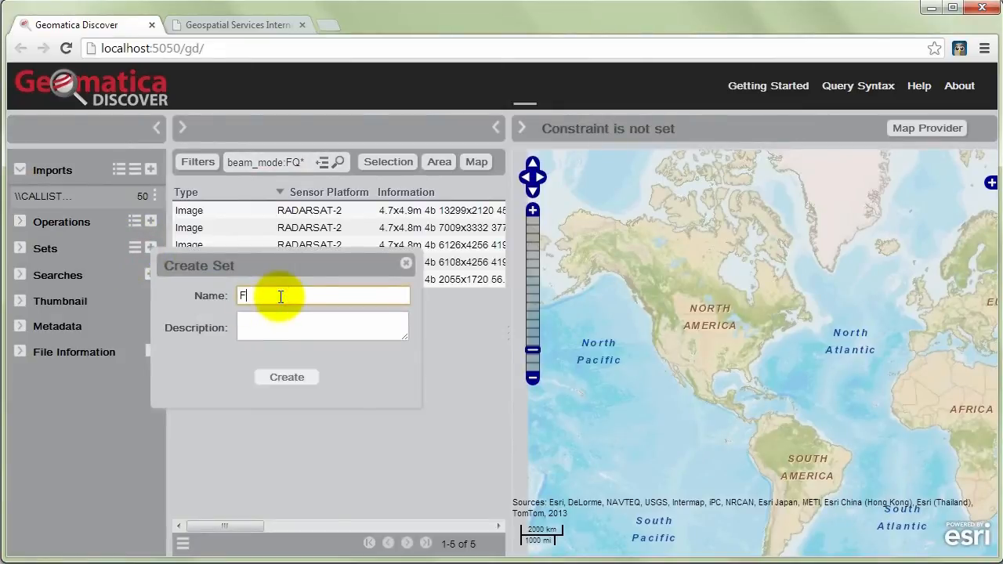
type("ne Qu")
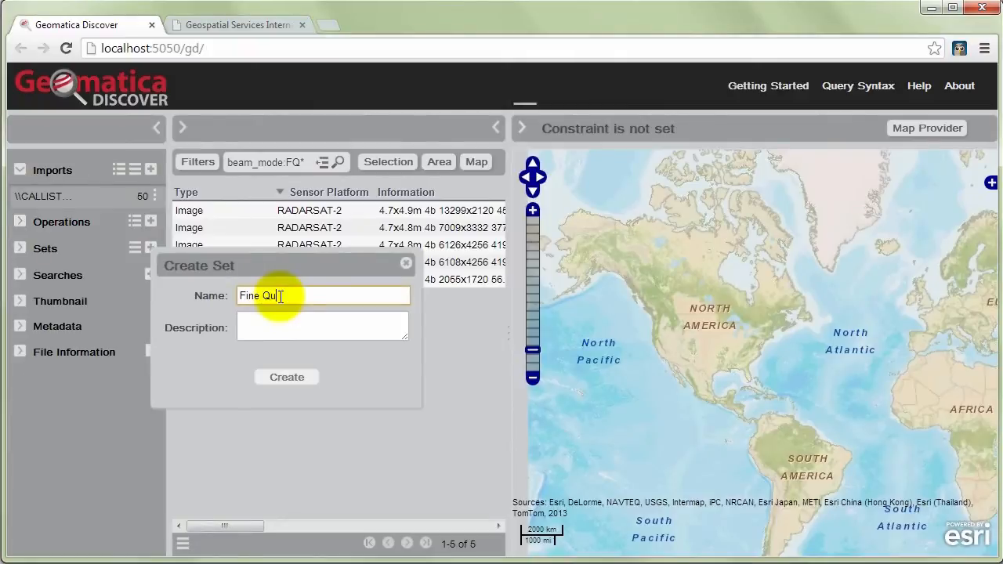
type("ad")
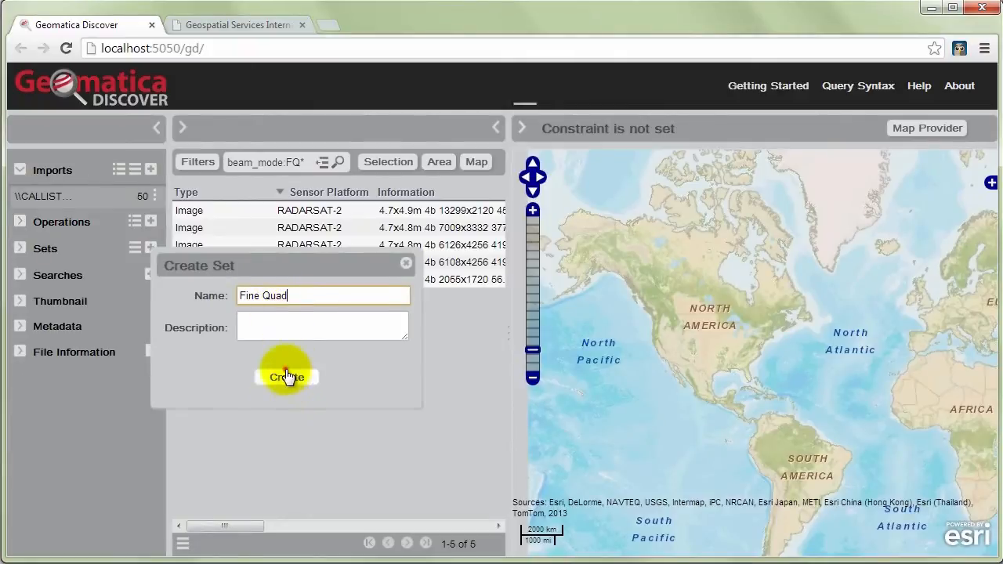
left_click(285, 376)
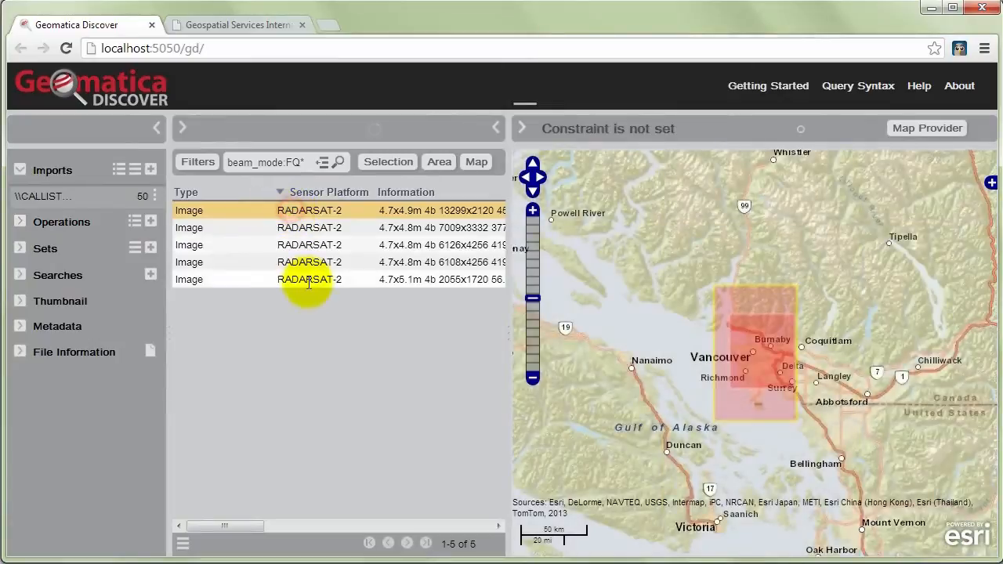
left_click(309, 279)
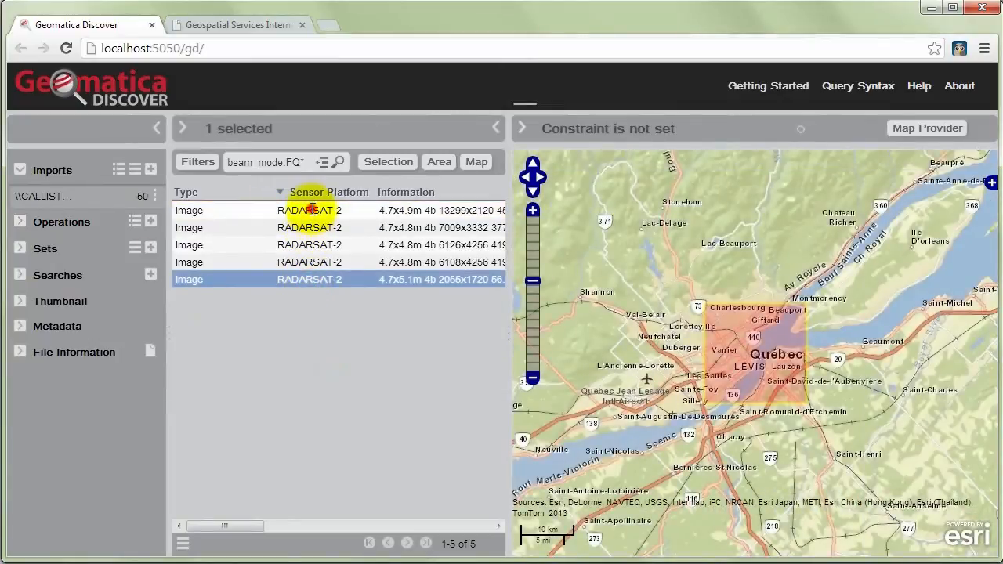
left_click(44, 248)
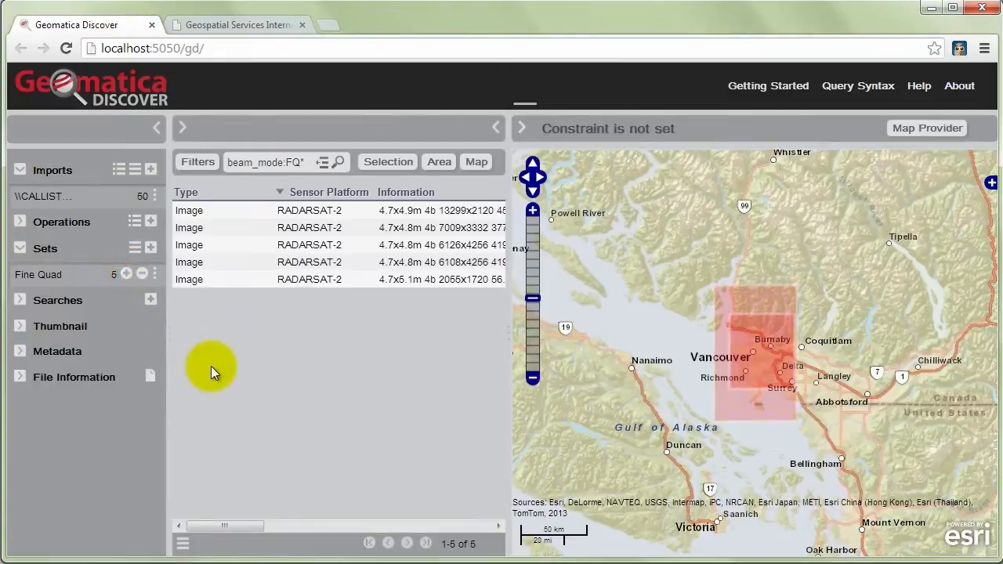
mouse_move(72, 280)
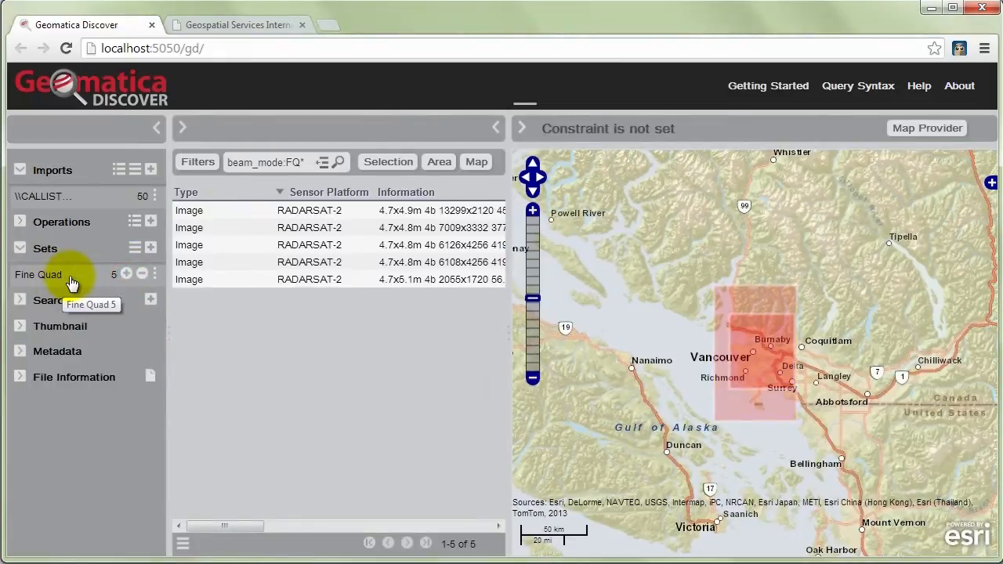
mouse_move(169, 327)
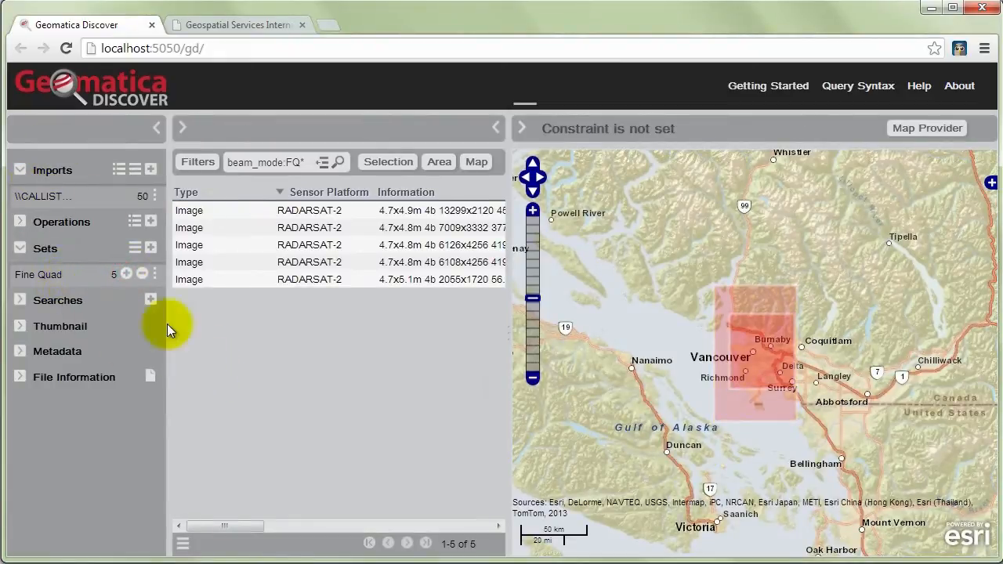
mouse_move(614, 336)
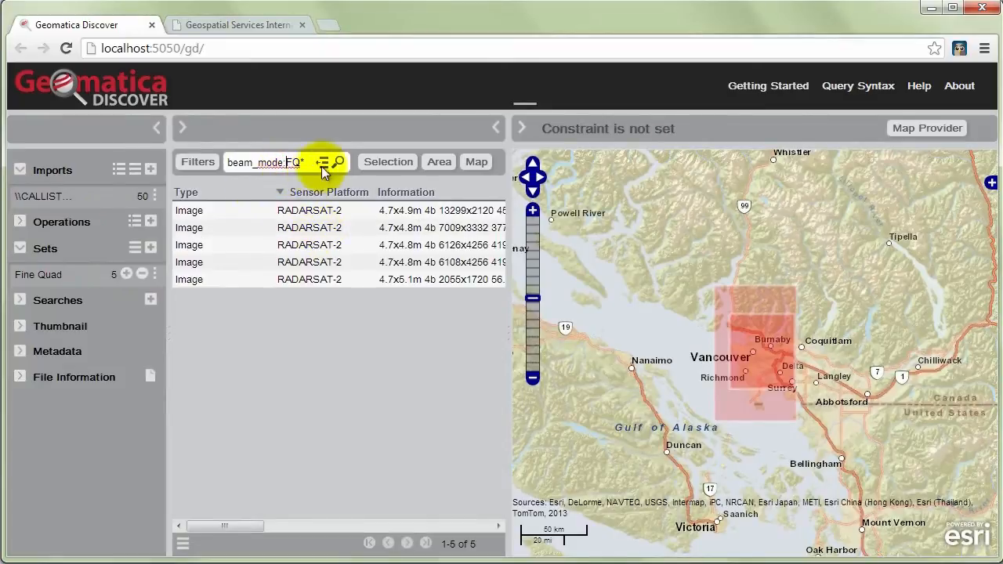
- Clear the beam_mode query so all 50 images are listed, panning the map east
left_click(321, 161)
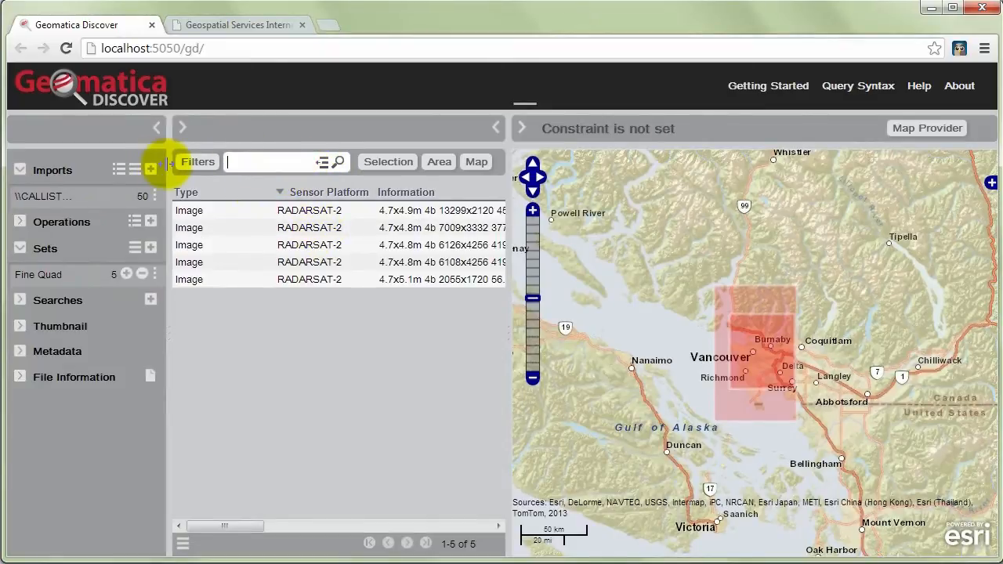
mouse_move(639, 320)
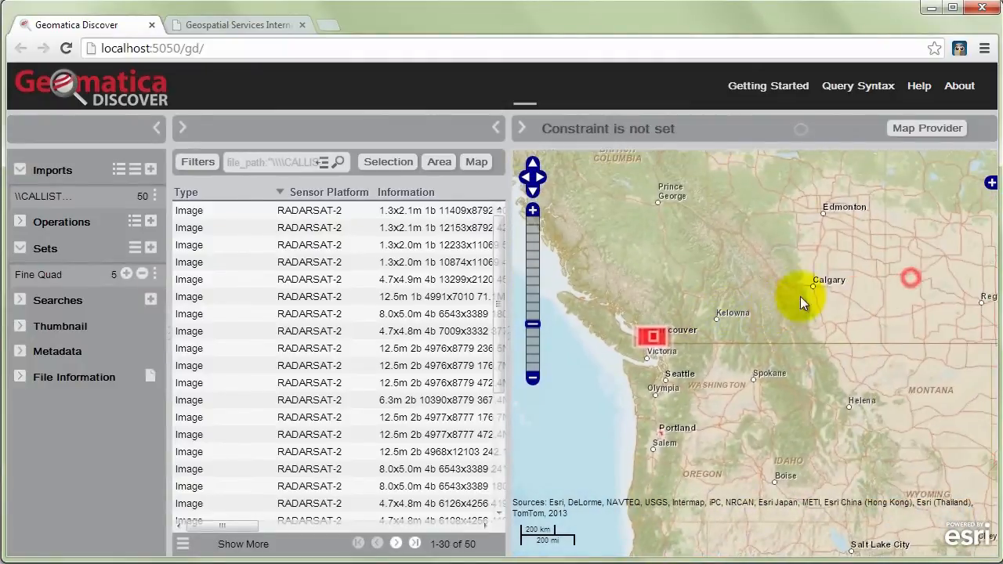
left_click_drag(802, 304, 755, 342)
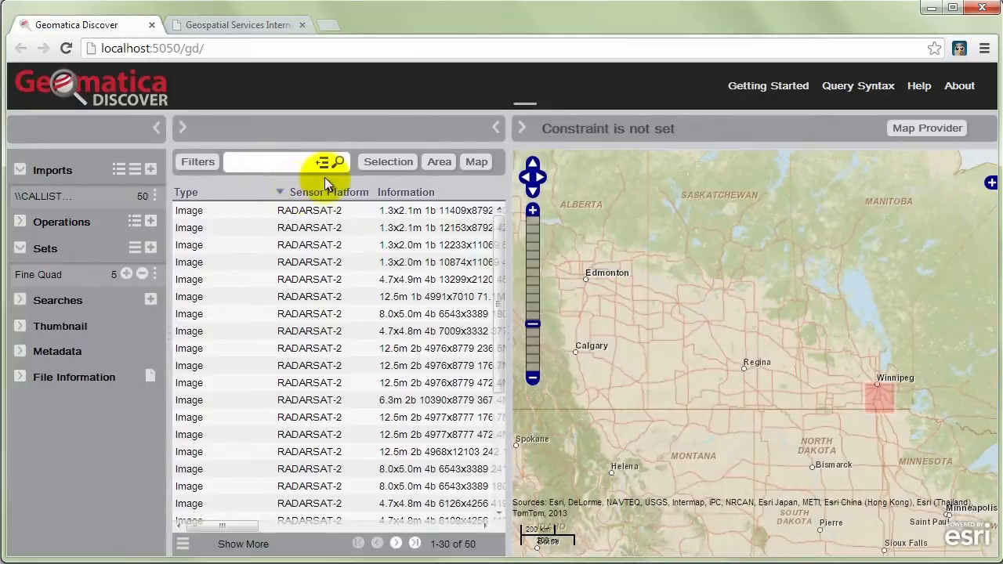
- Filter the catalog on product_type SLC* to list the 18 SLC images
left_click(319, 162)
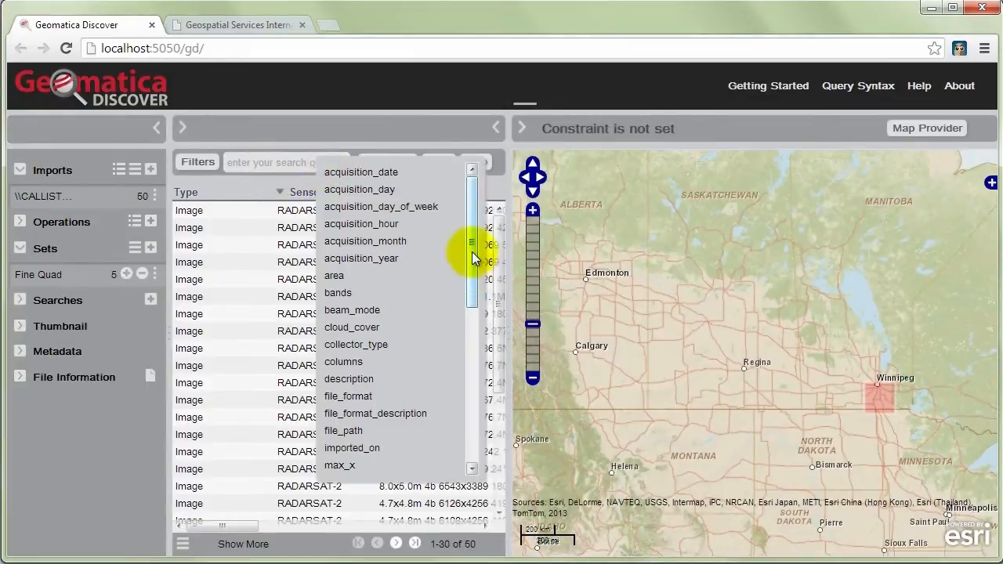
scroll("down", 3)
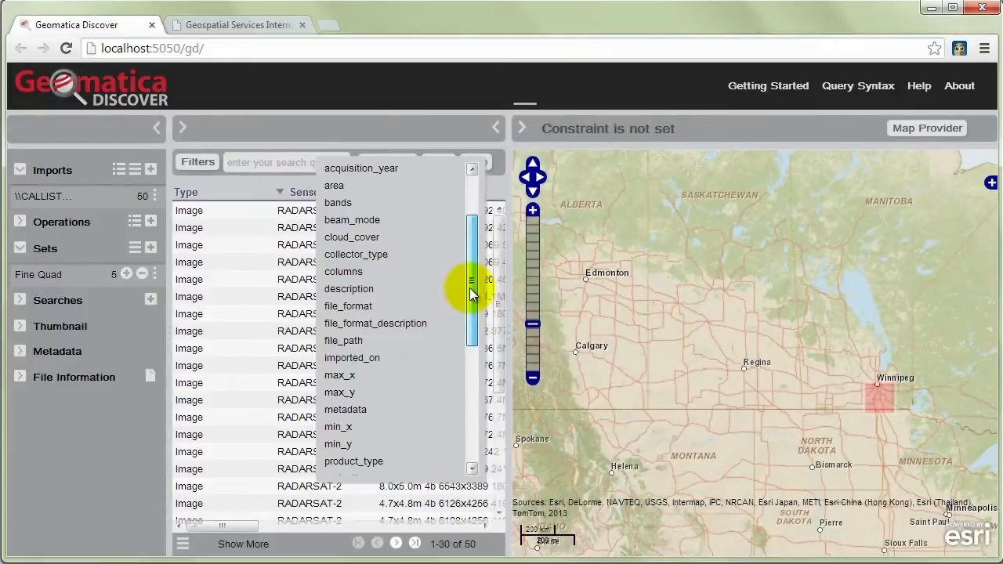
scroll("down", 3)
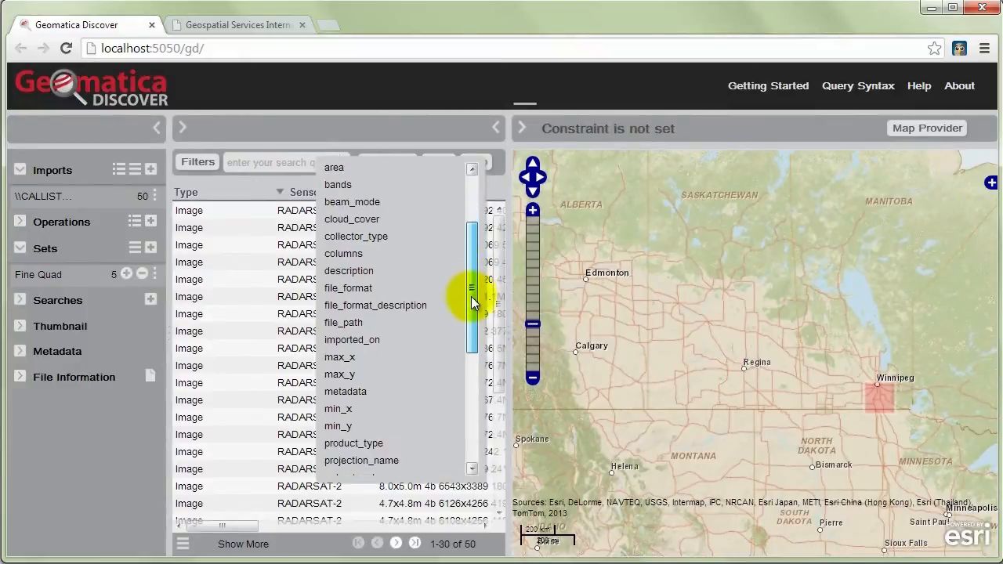
left_click(354, 442)
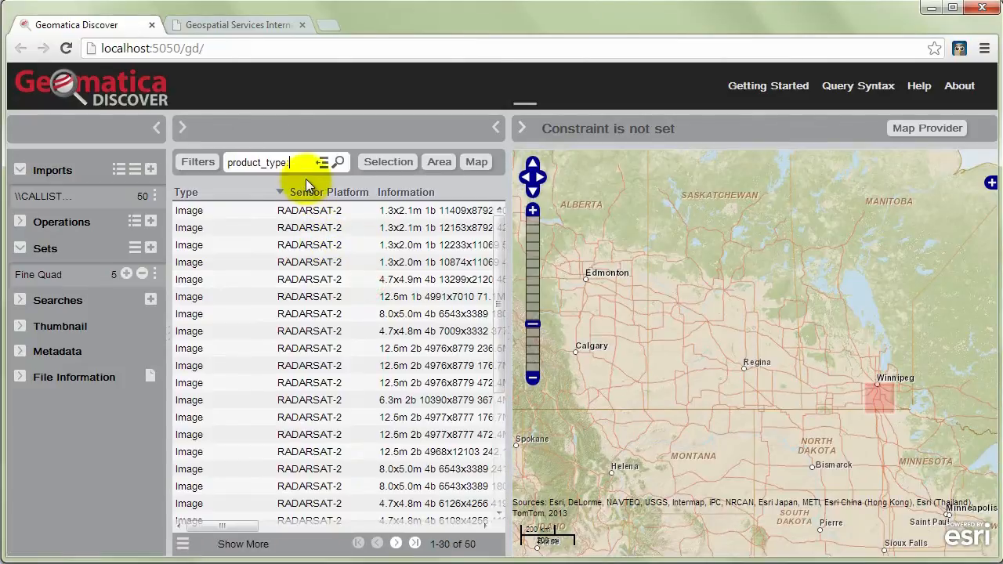
type("SLC")
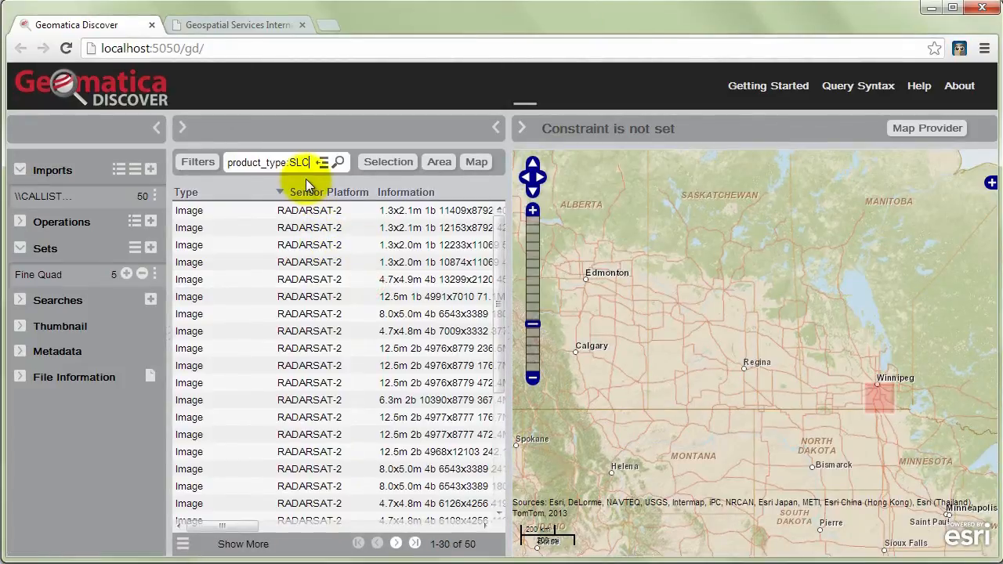
type("1")
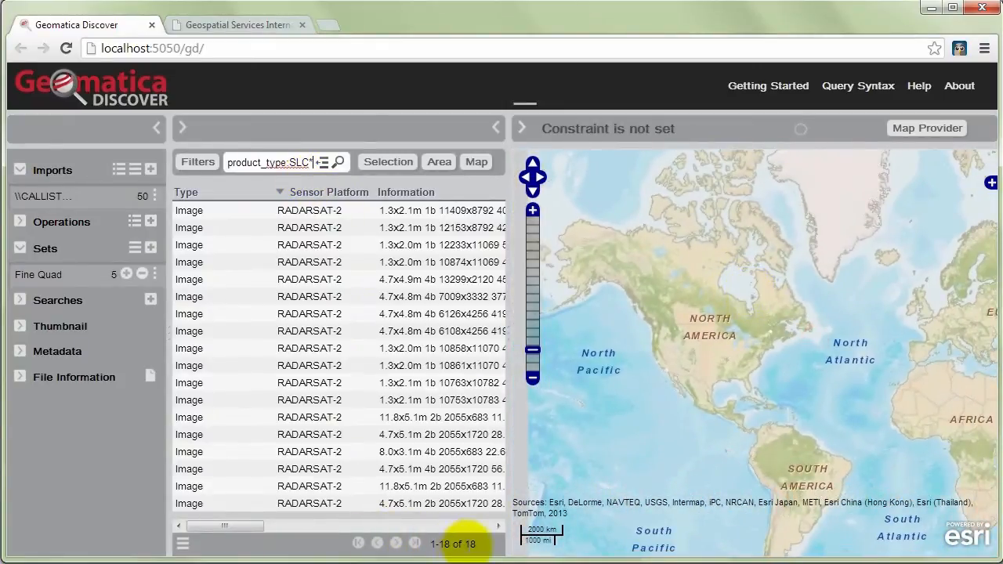
left_click_drag(225, 526, 247, 527)
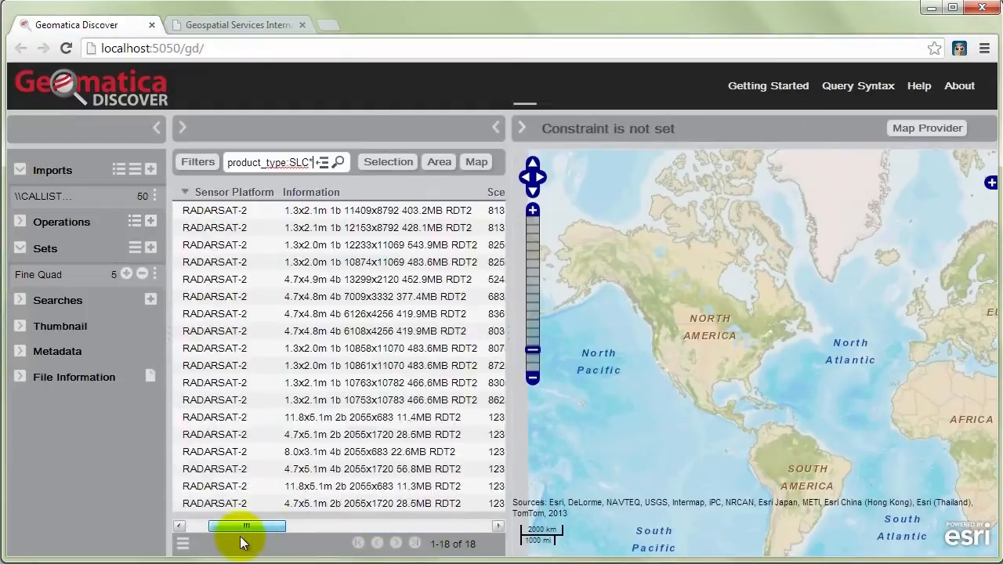
- Create a set named SLC Format and add all 18 SLC images to it
left_click(387, 161)
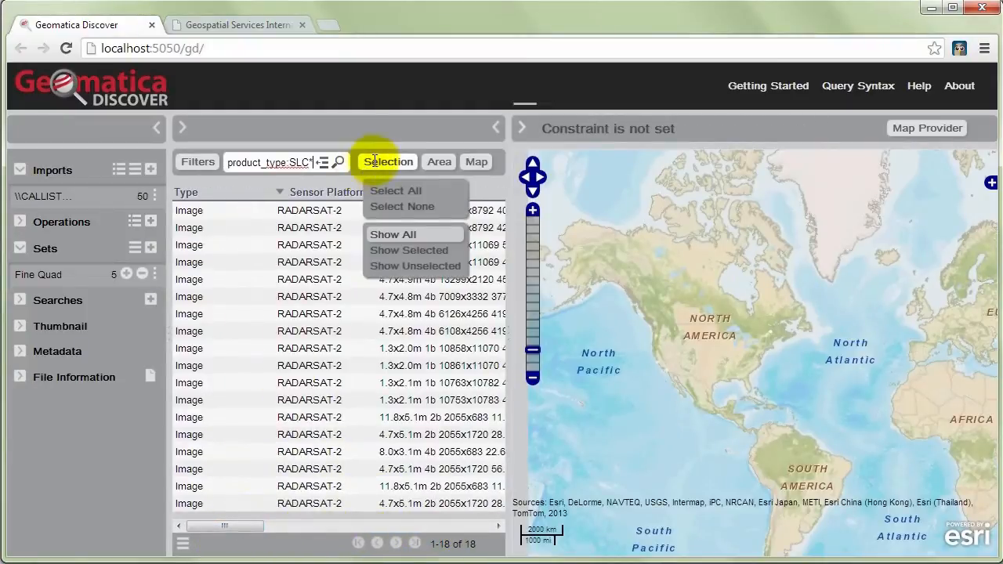
left_click(151, 248)
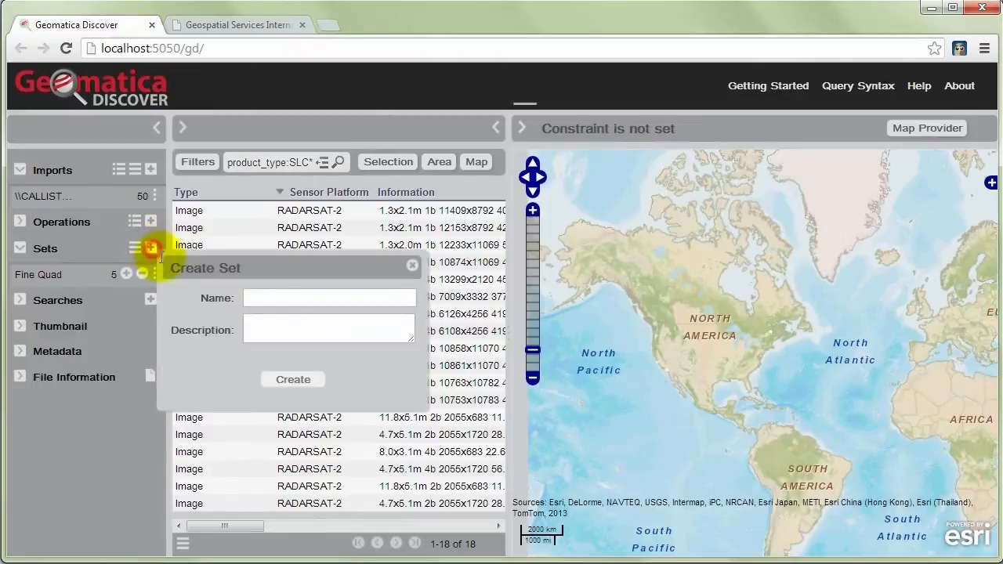
type("SLC")
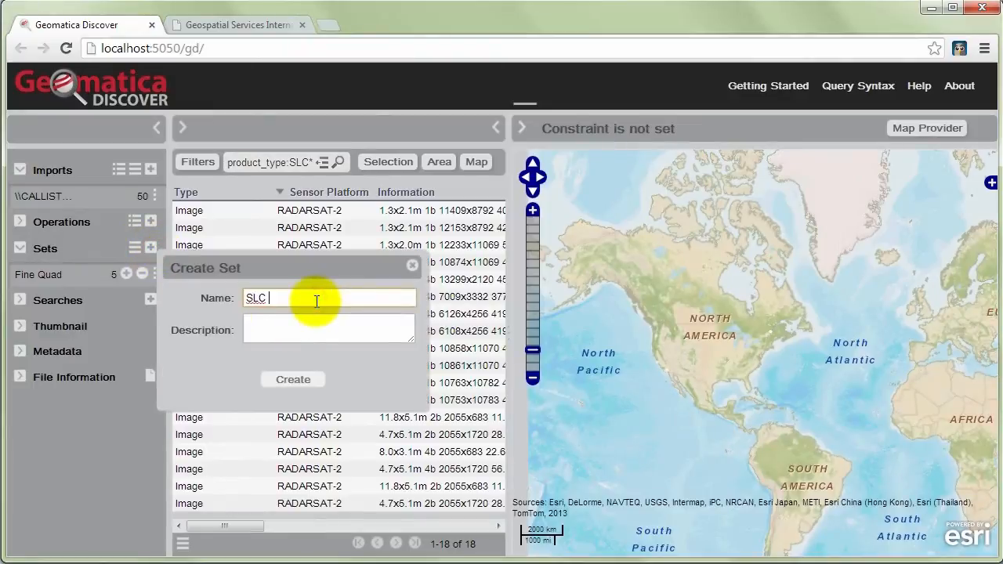
type("Format")
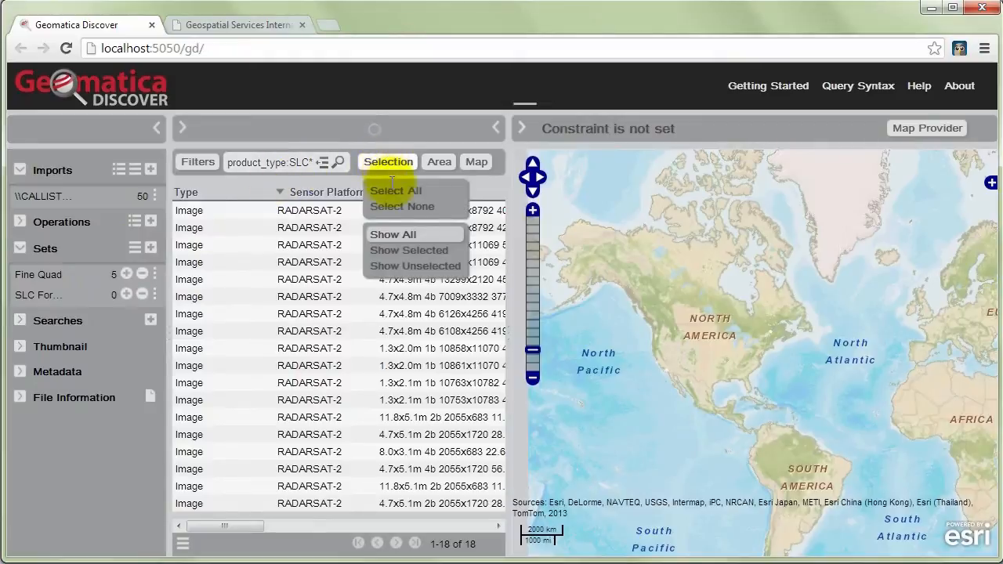
left_click(394, 191)
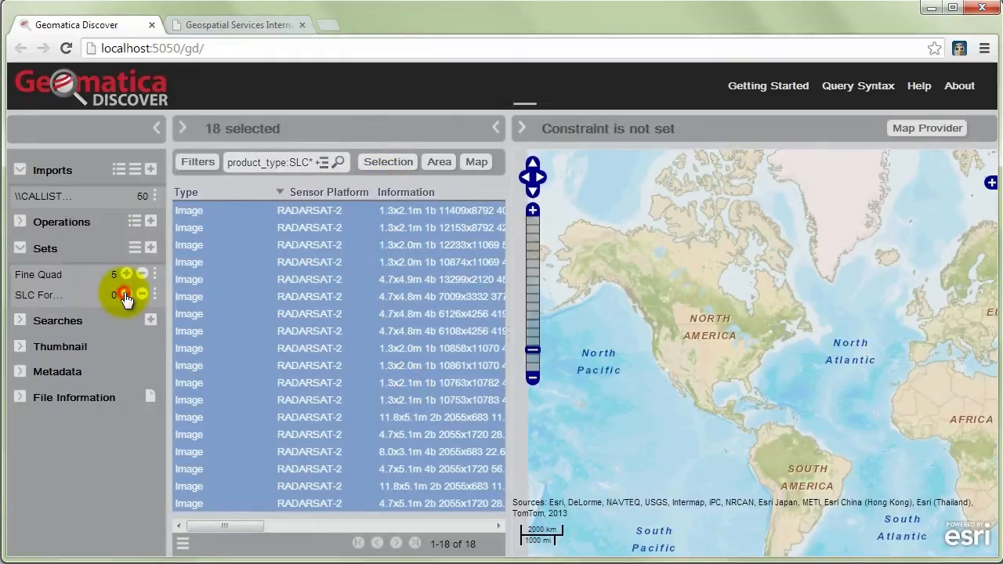
left_click(126, 295)
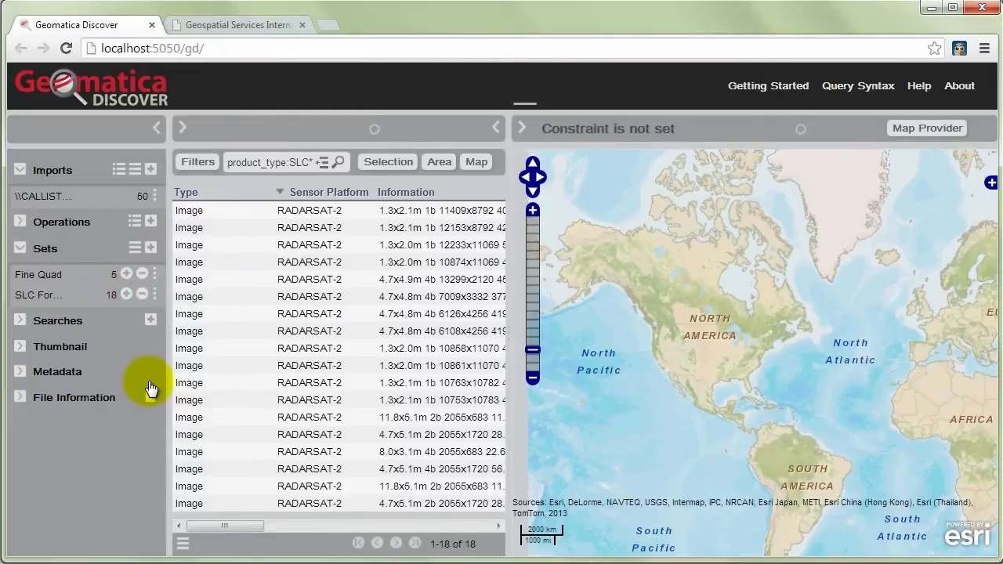
mouse_move(53, 294)
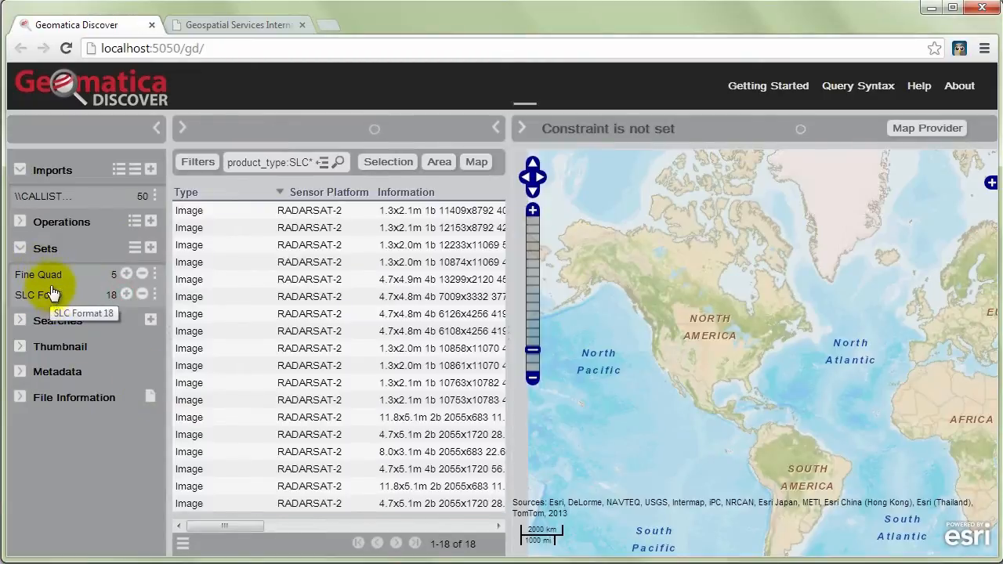
mouse_move(799, 353)
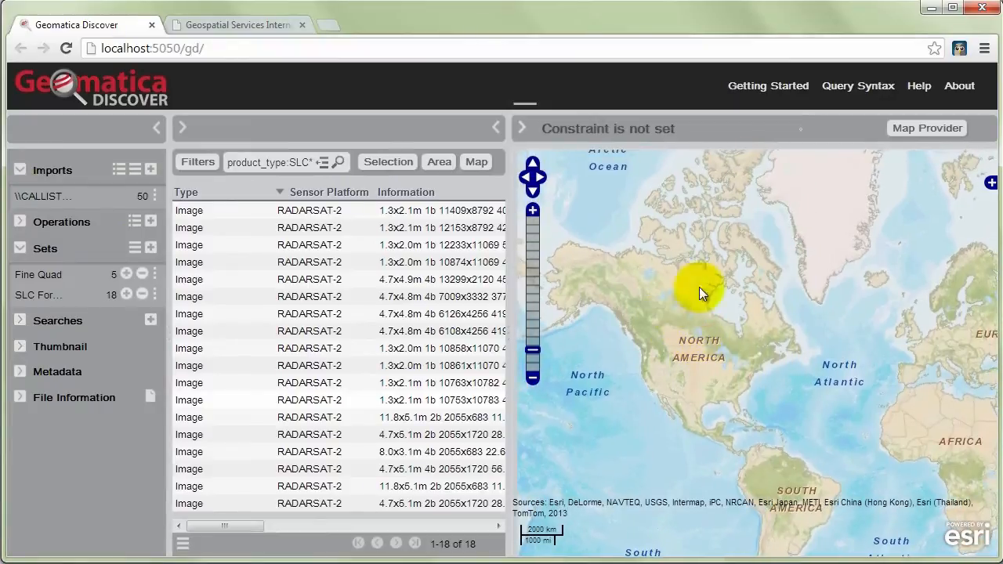
- Constrain the search to the map extent around Vancouver, listing 26 images, and begin a new set
left_click(386, 161)
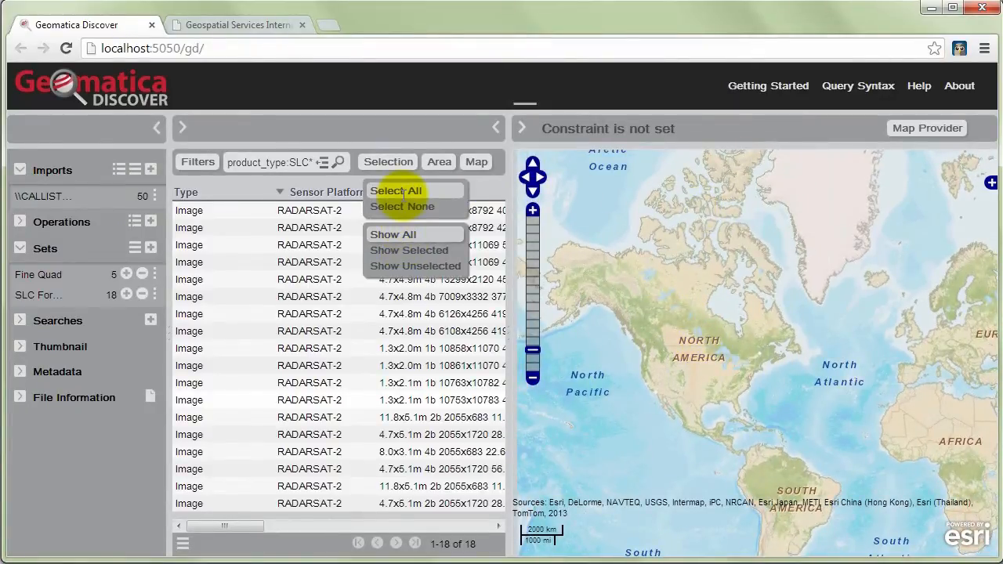
mouse_move(373, 207)
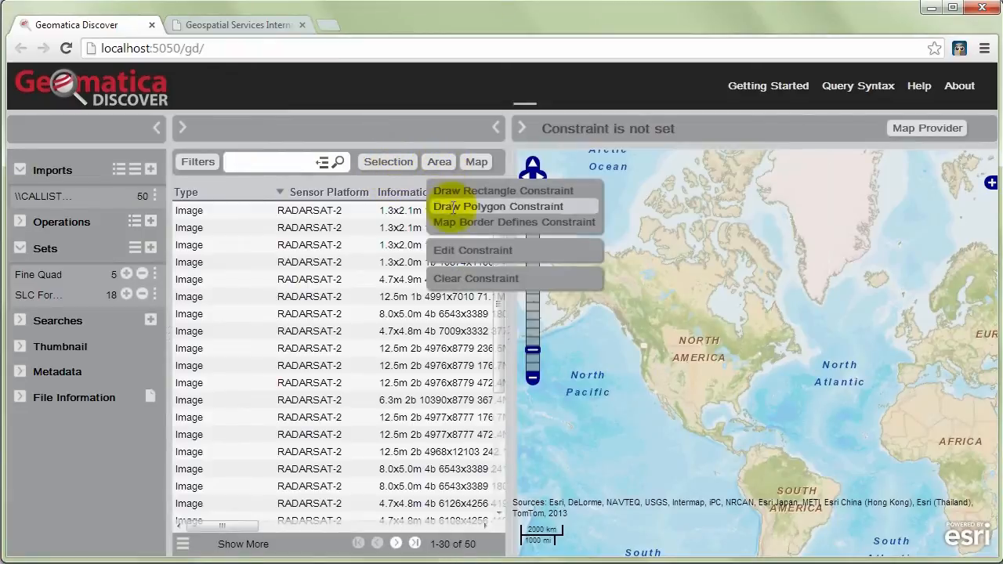
mouse_move(457, 226)
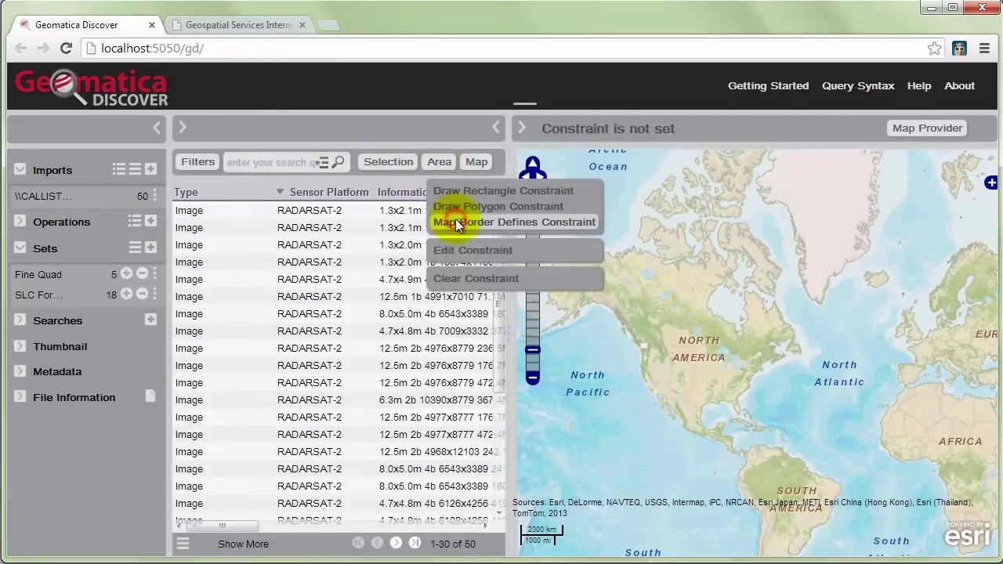
left_click(514, 222)
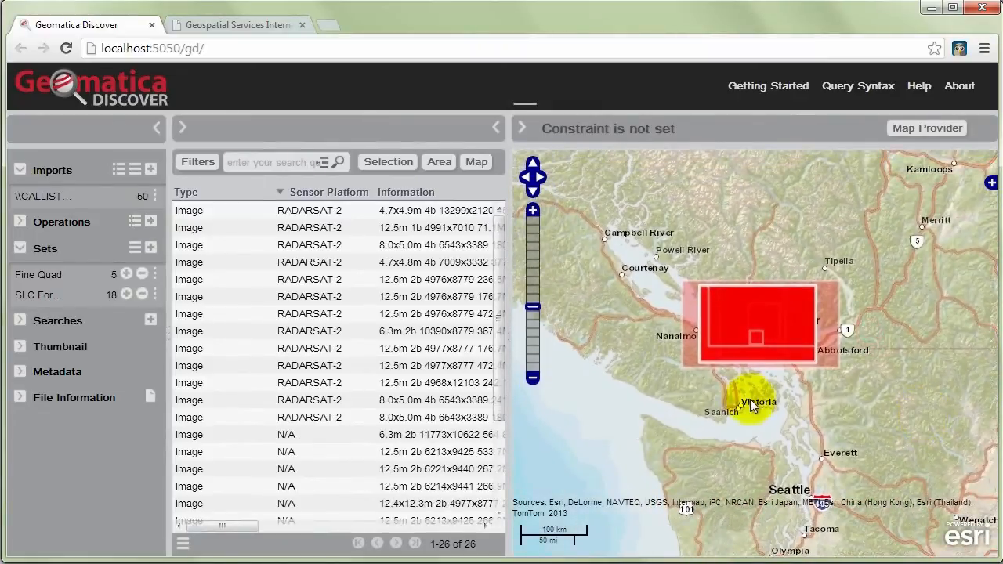
left_click(438, 162)
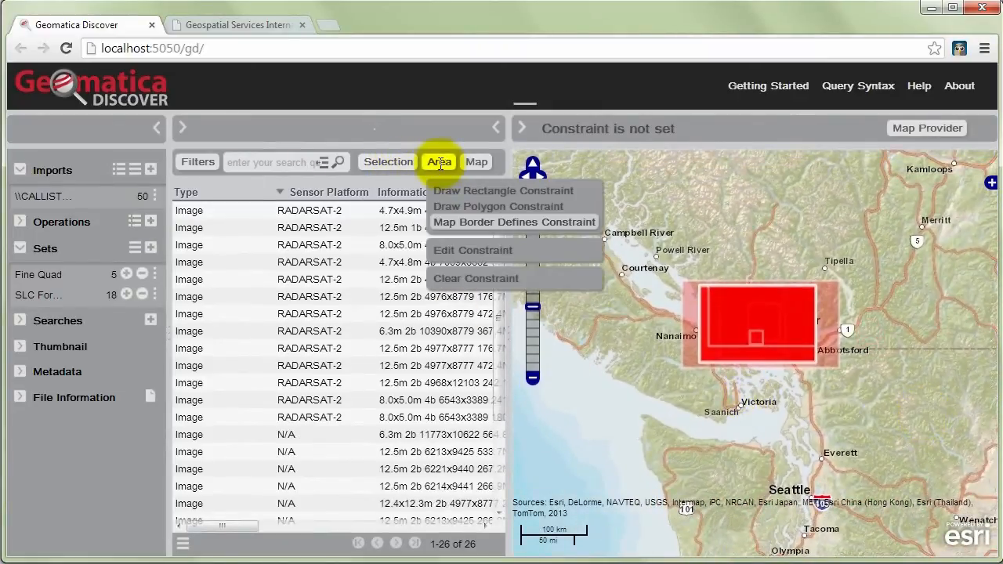
mouse_move(493, 239)
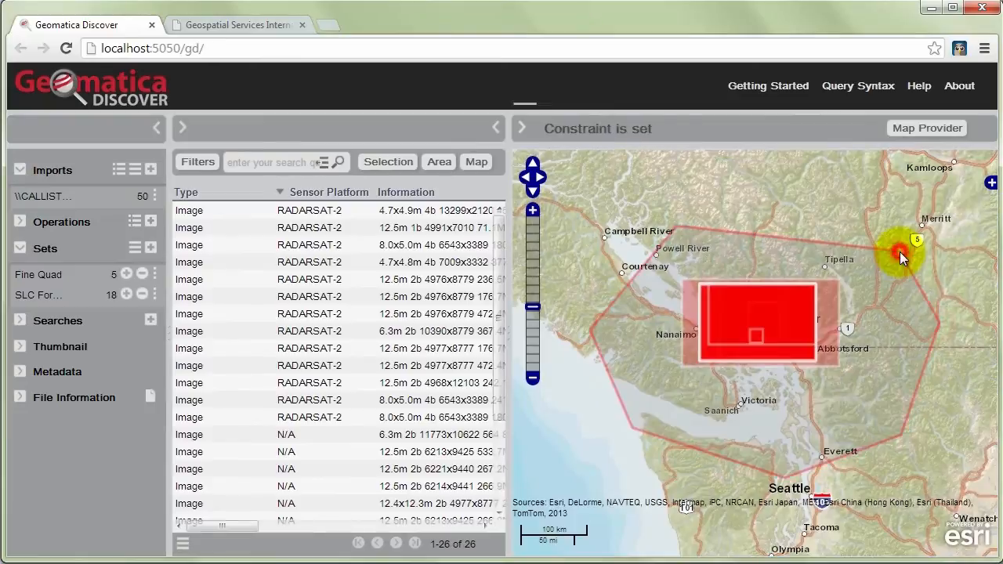
mouse_move(596, 257)
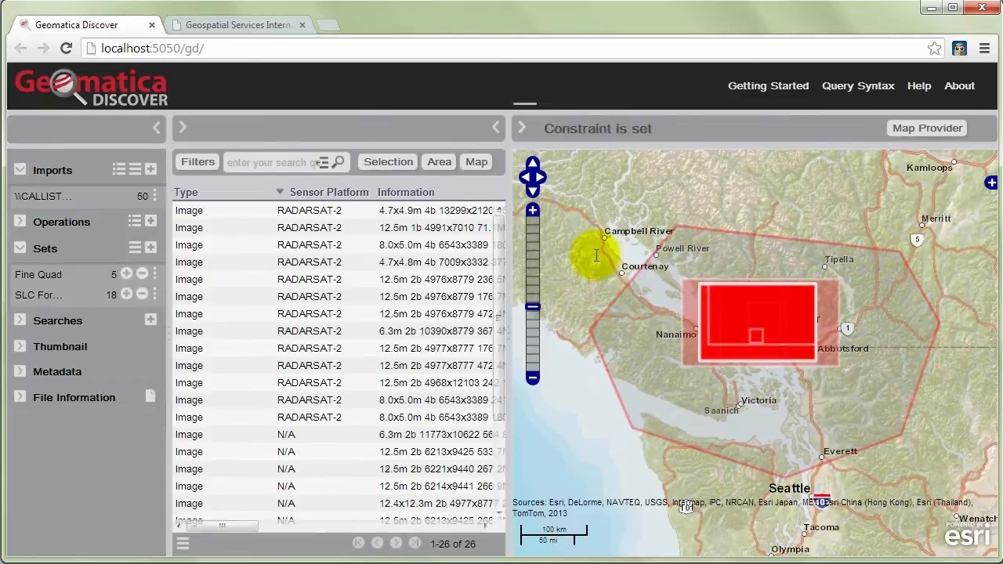
left_click(150, 248)
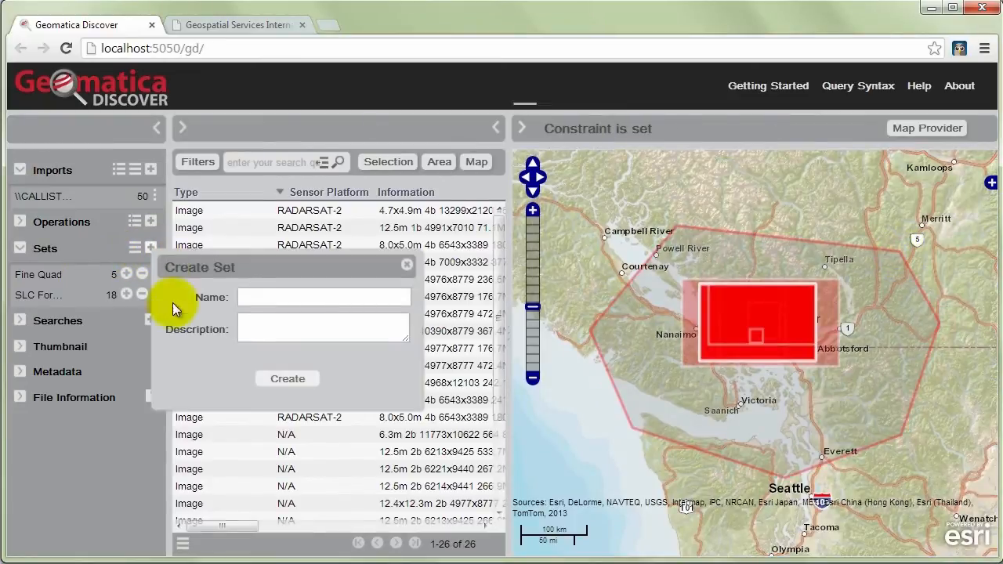
- Name the new set for Vancouver R2 imagery and add all 26 area-constrained images to it
type("Vancouver Imagery")
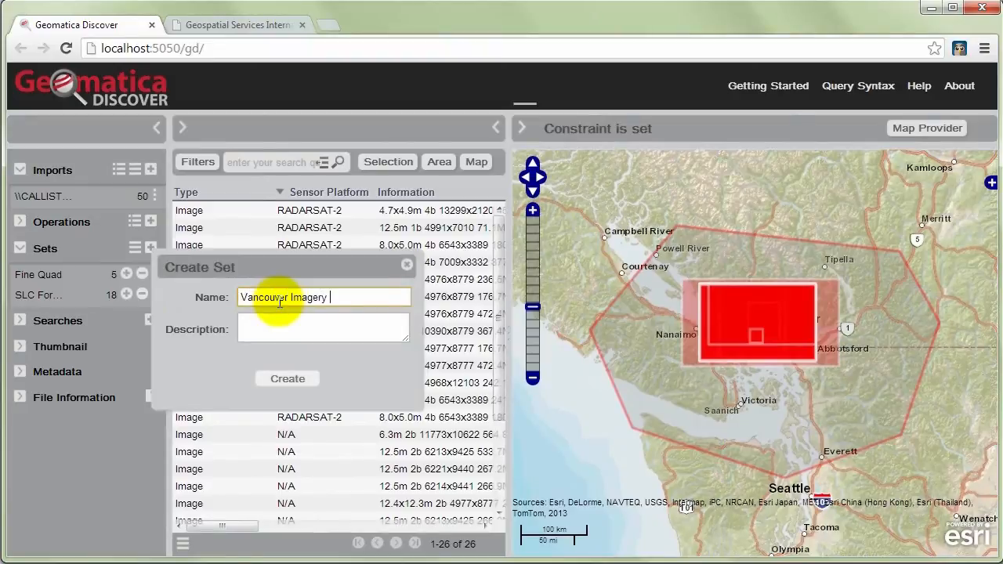
type("R2")
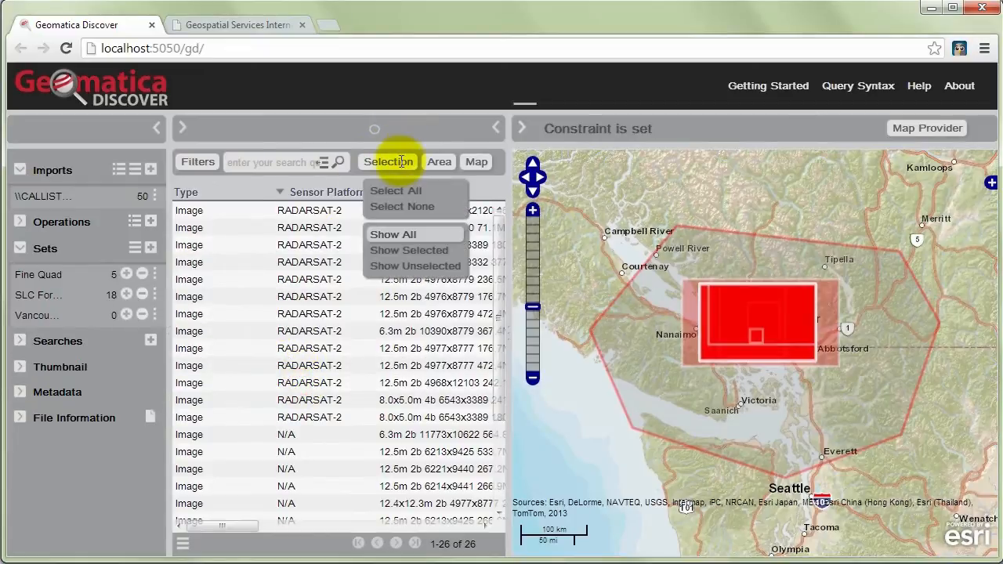
left_click(395, 191)
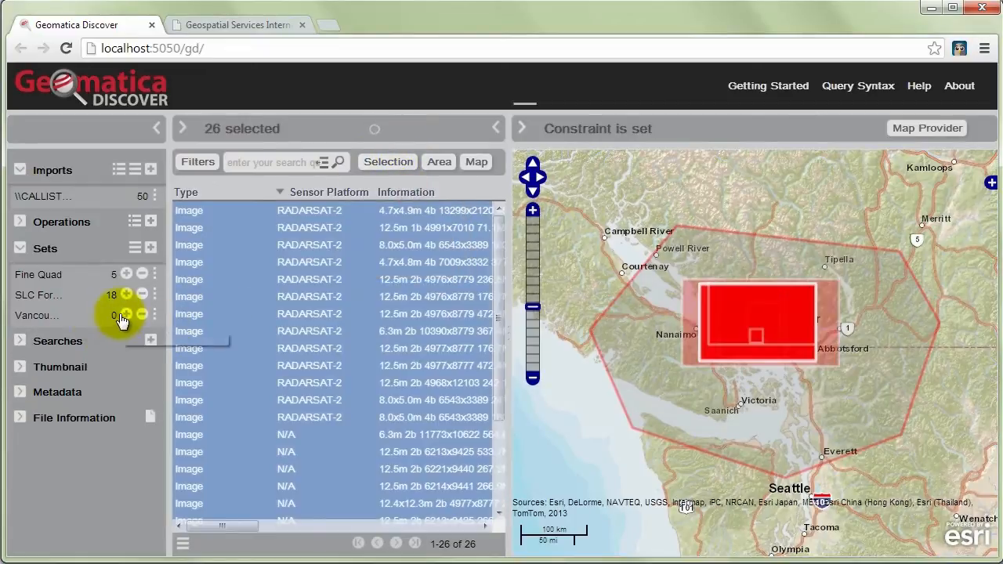
left_click(126, 315)
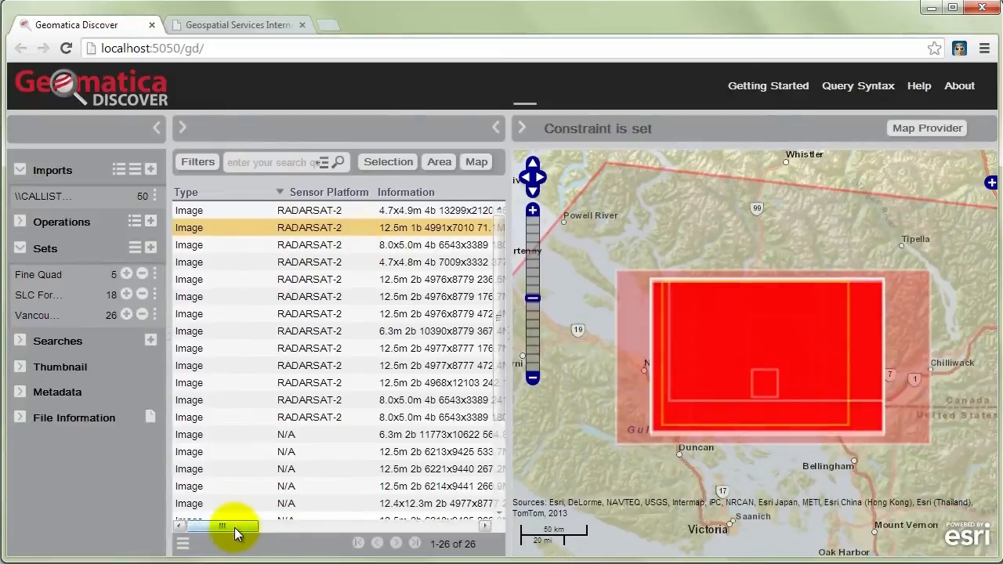
- Select the 2008 Apr 16 and Aug 06 images and send them to Geomatica as project.mfile
left_click_drag(235, 527, 368, 526)
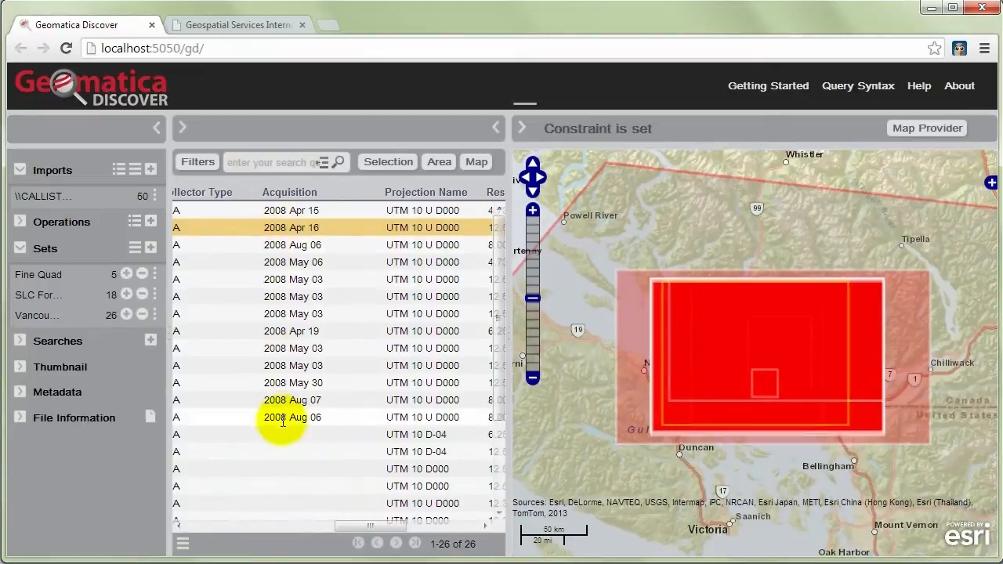
left_click(291, 417)
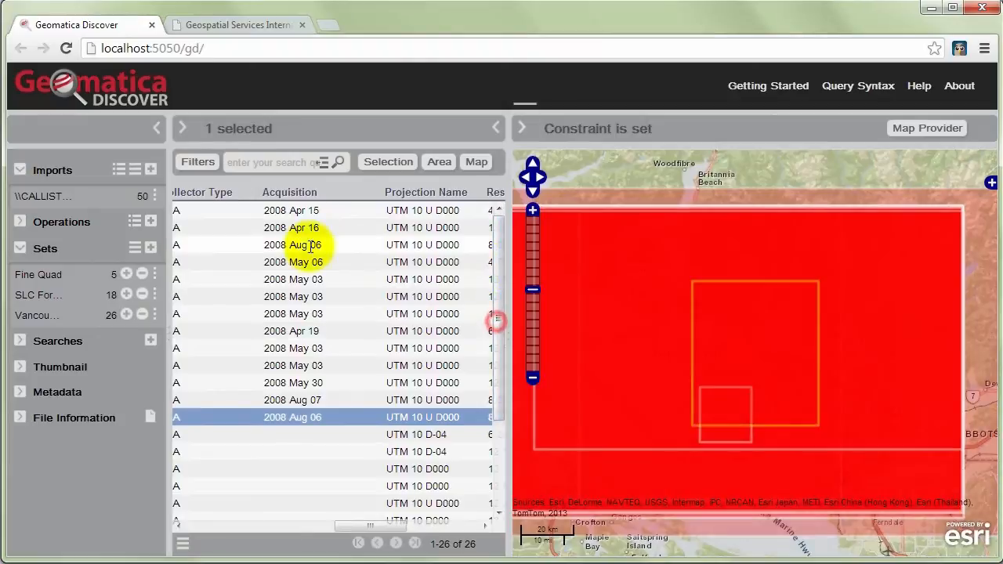
left_click(292, 227)
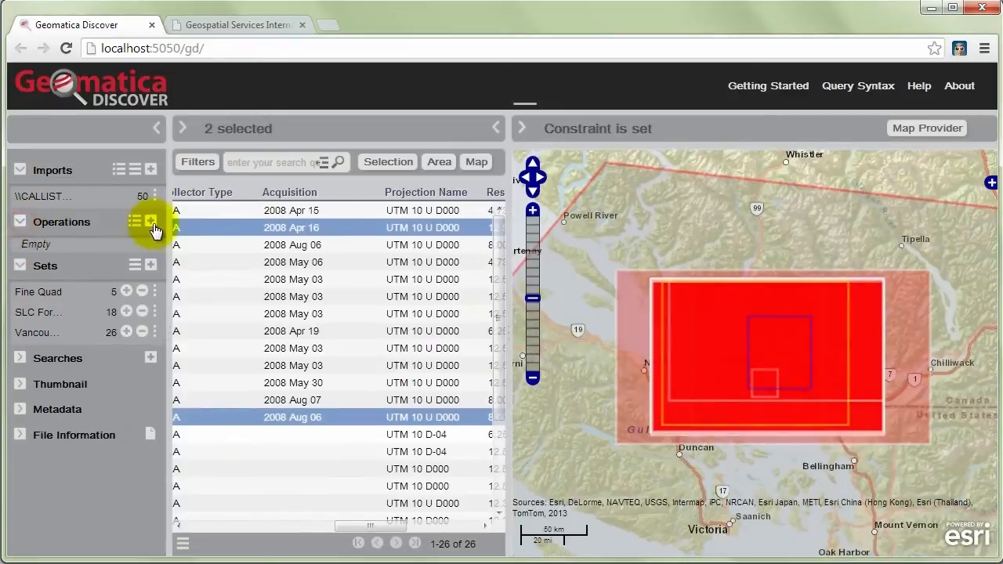
left_click(153, 226)
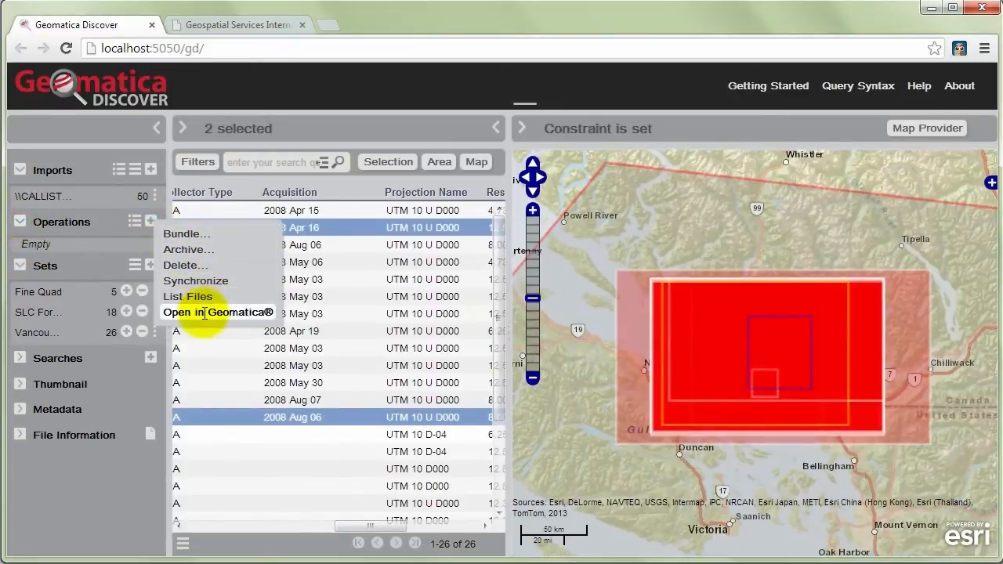
left_click(217, 311)
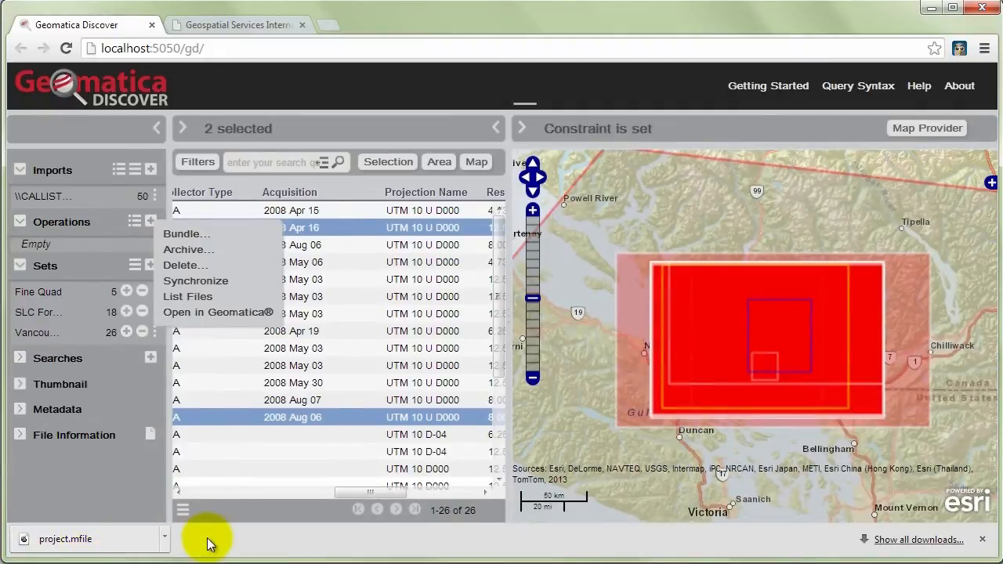
mouse_move(91, 539)
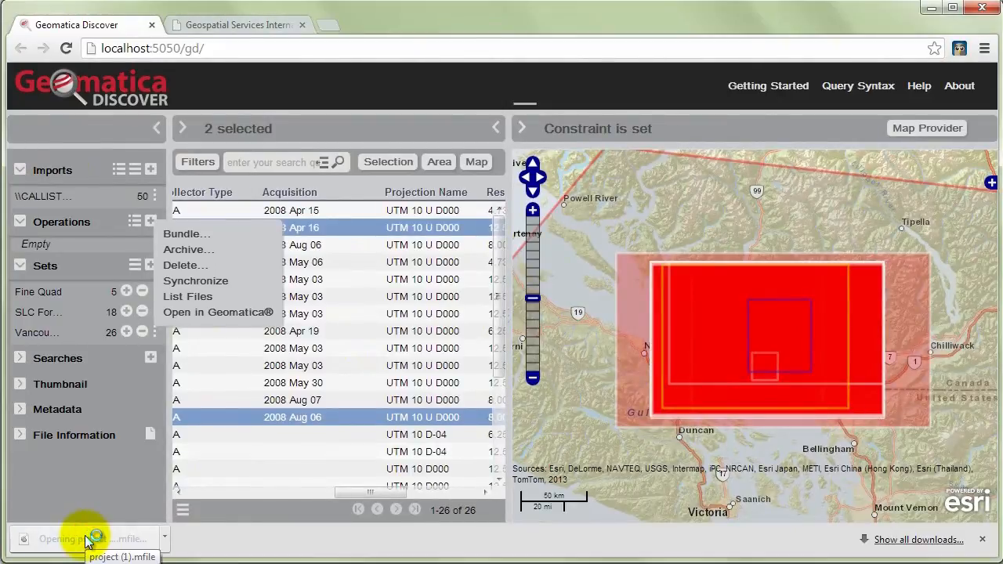
mouse_move(207, 540)
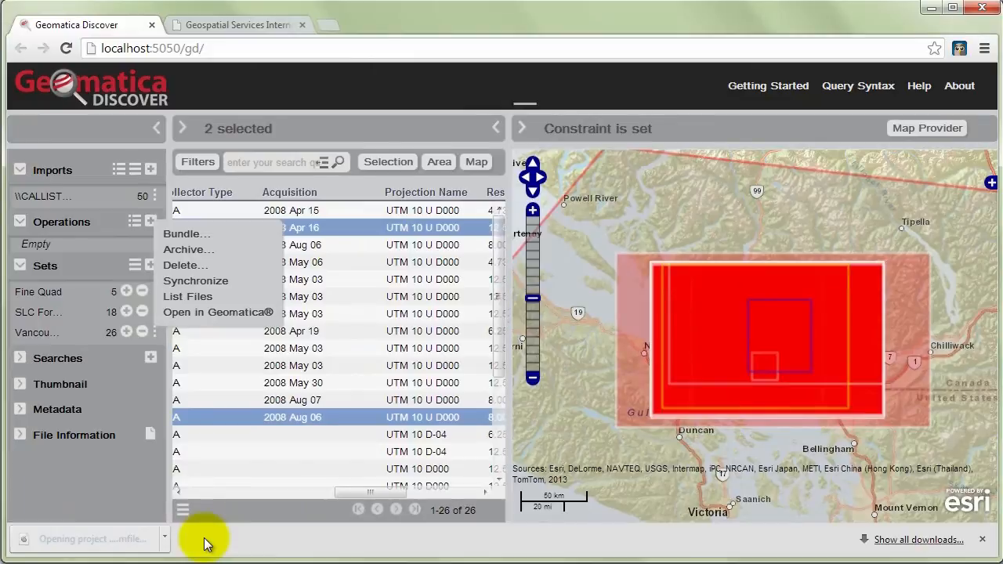
- Load the downloaded project.mfile, displaying its layers using the file's georeferencing
left_click(216, 312)
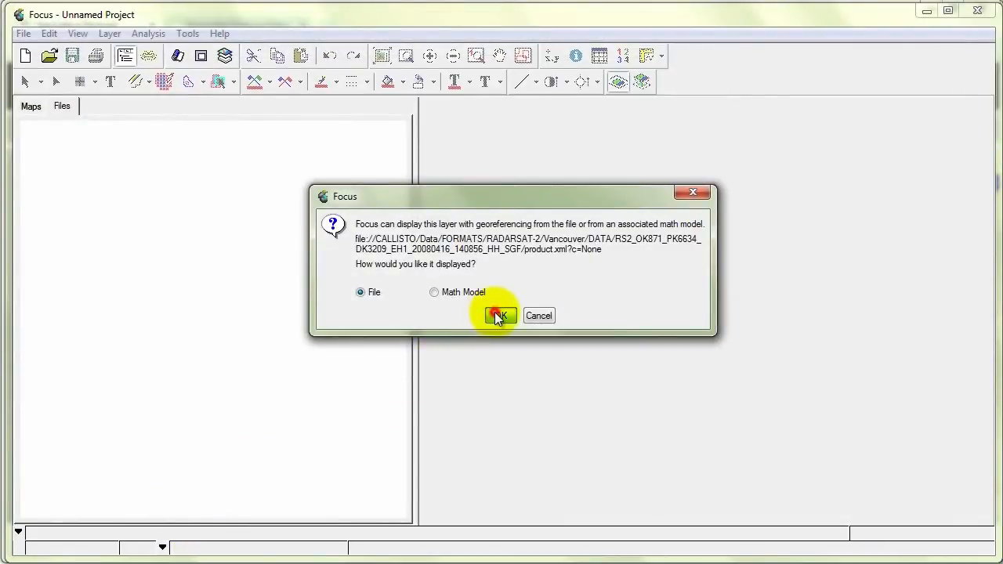
left_click(498, 315)
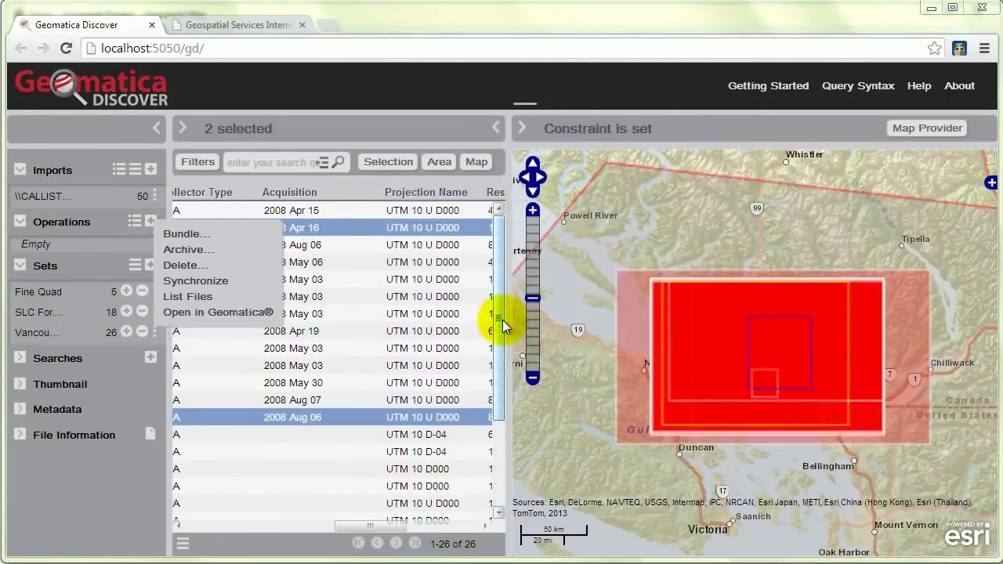
left_click(216, 313)
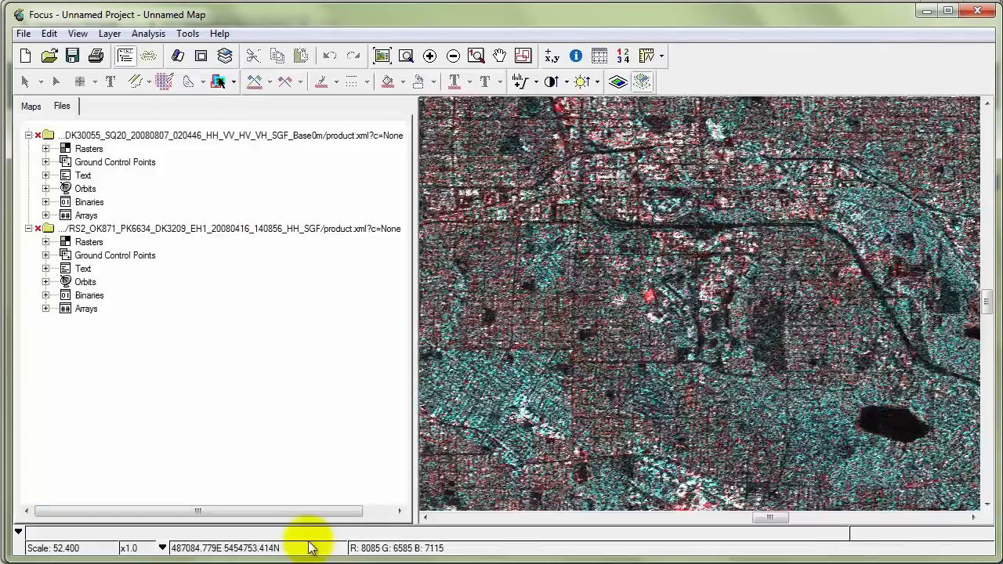
- Show the map layers and zoom to overview to see both Vancouver images
left_click(31, 106)
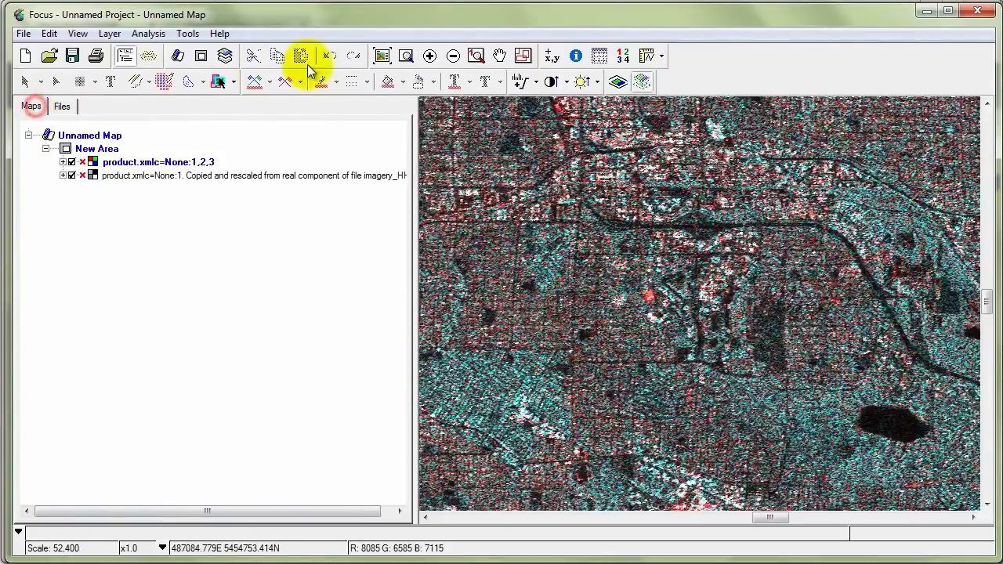
left_click(301, 56)
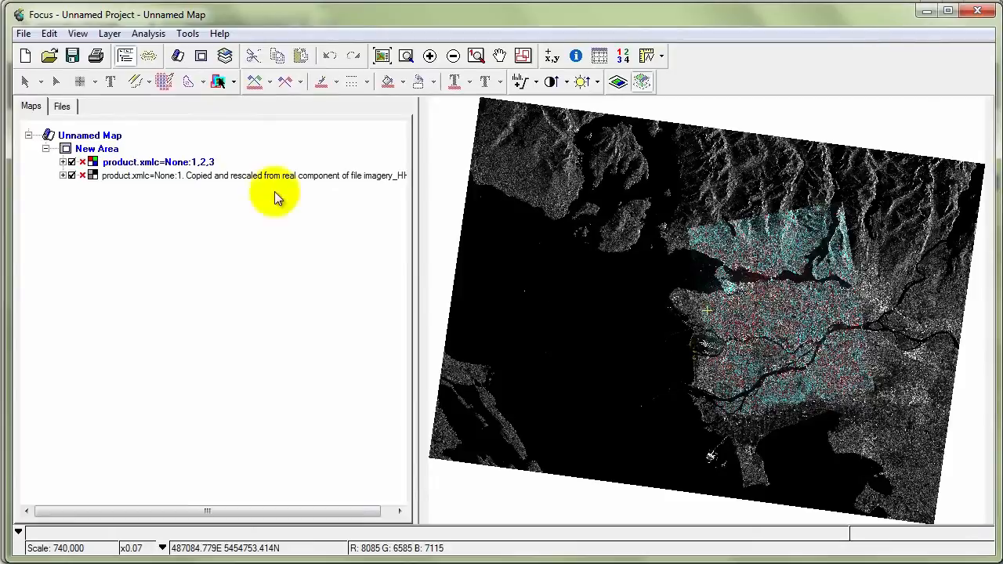
left_click(63, 107)
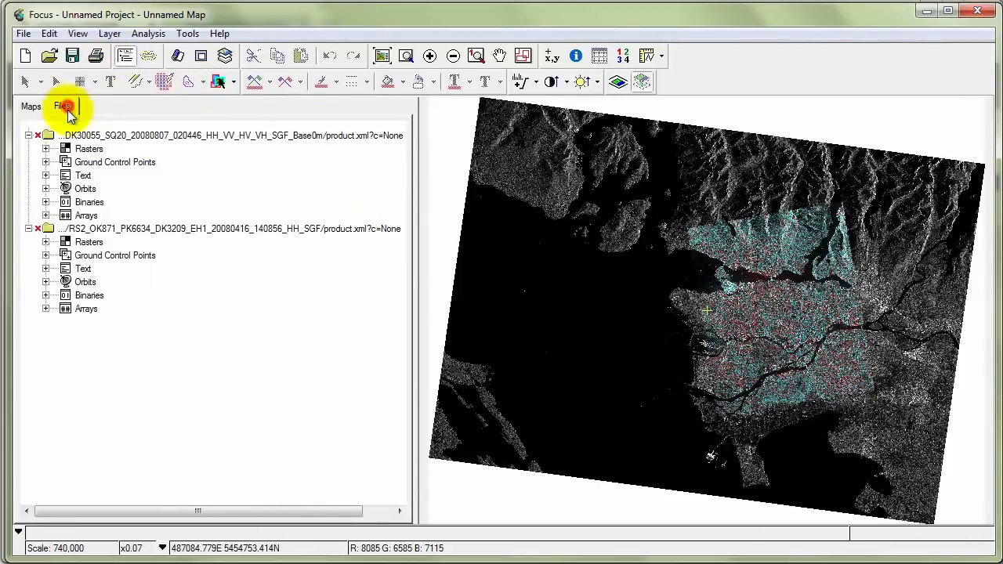
left_click(45, 147)
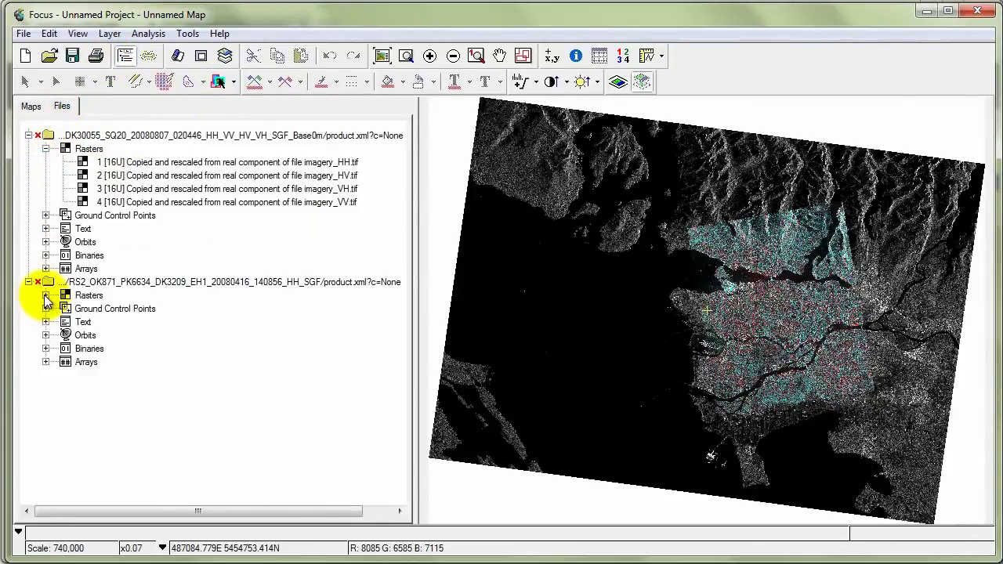
left_click(45, 294)
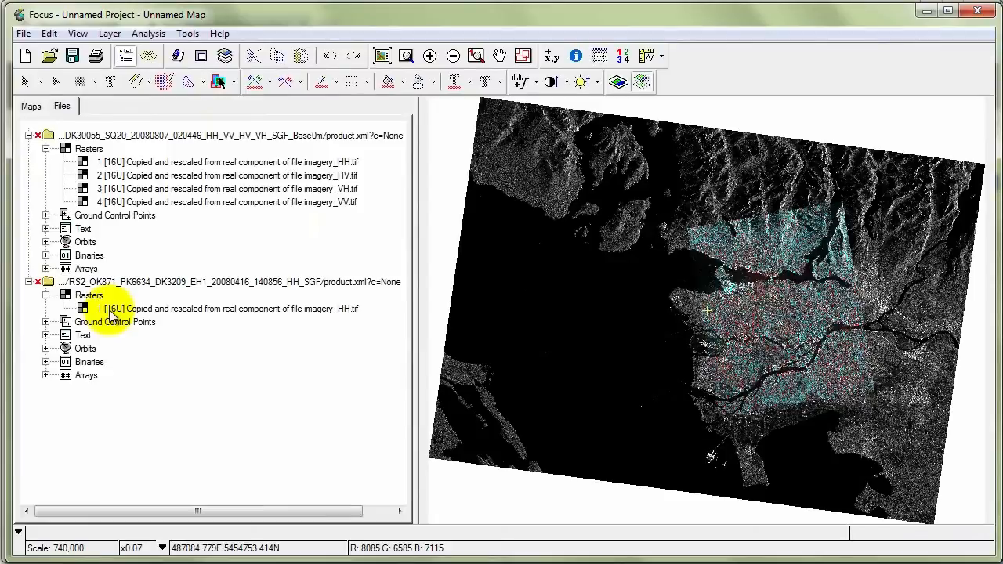
mouse_move(222, 316)
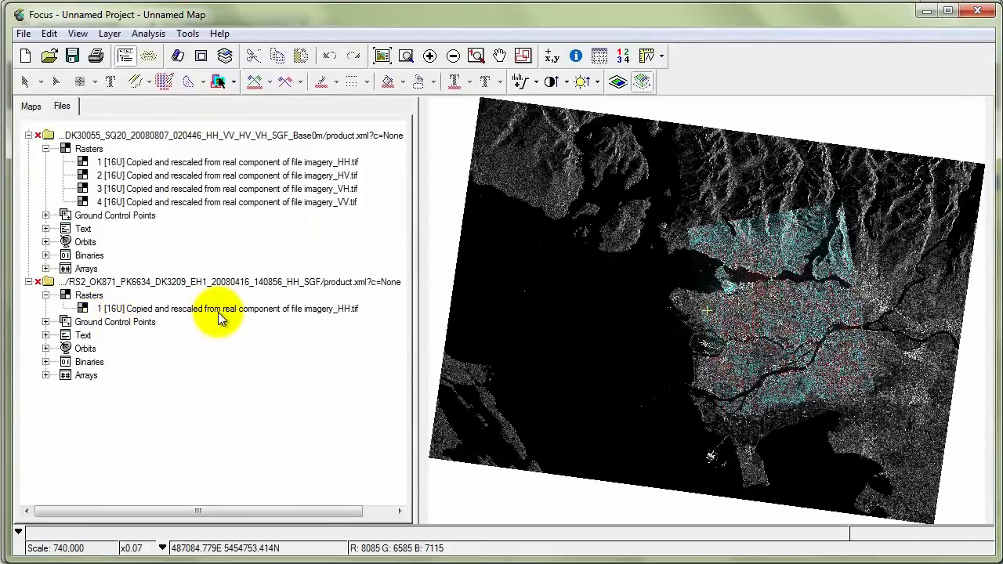
mouse_move(172, 282)
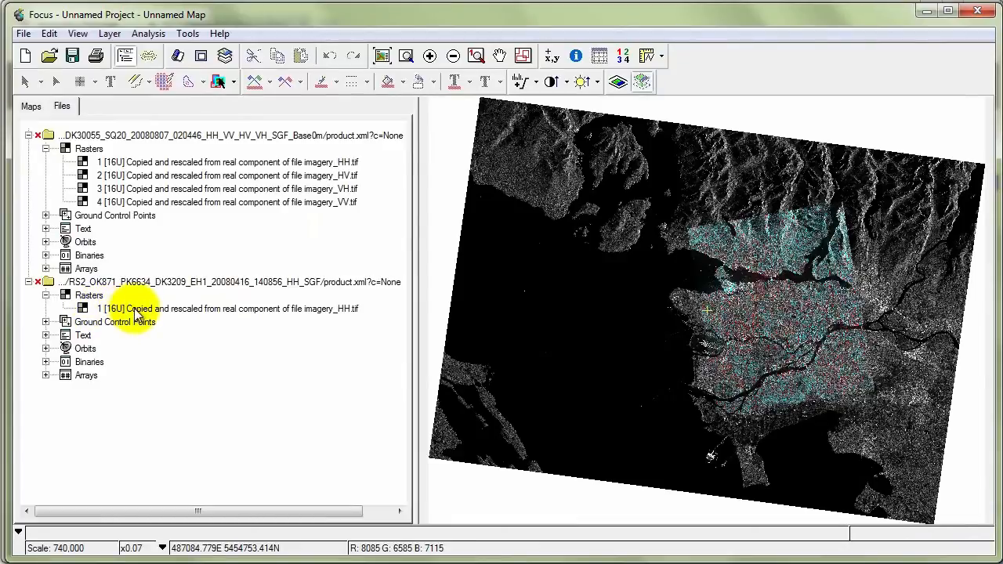
mouse_move(344, 312)
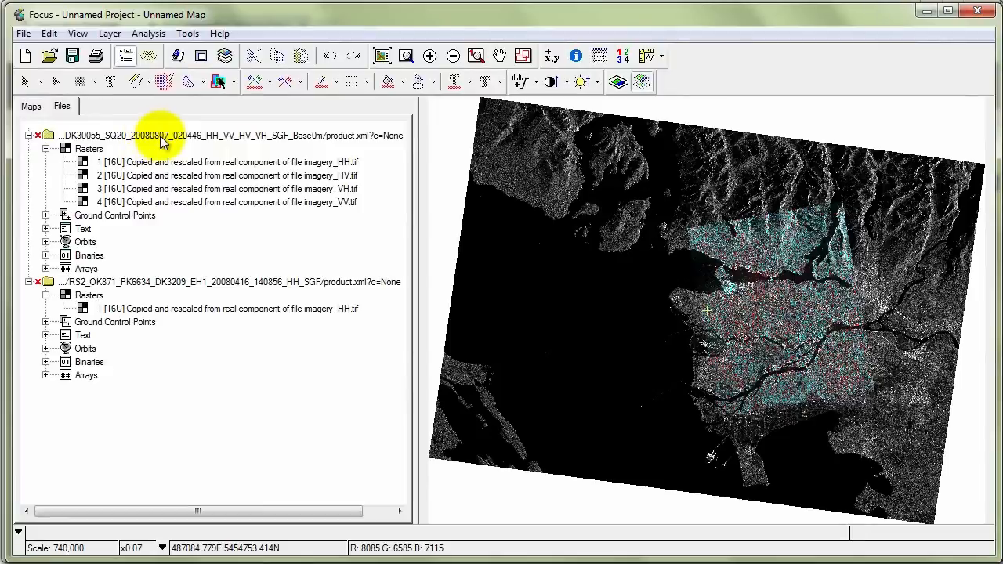
mouse_move(219, 172)
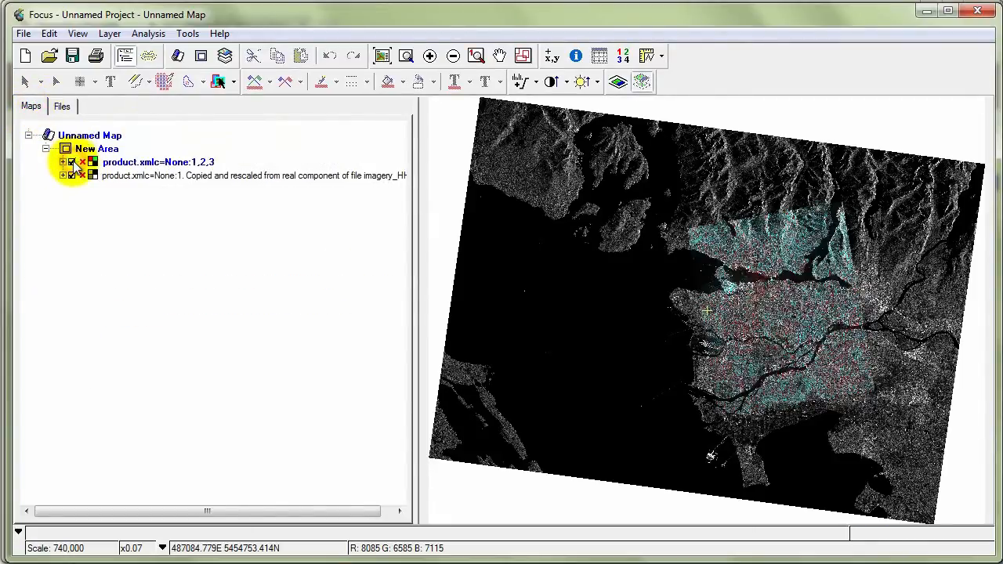
left_click(157, 162)
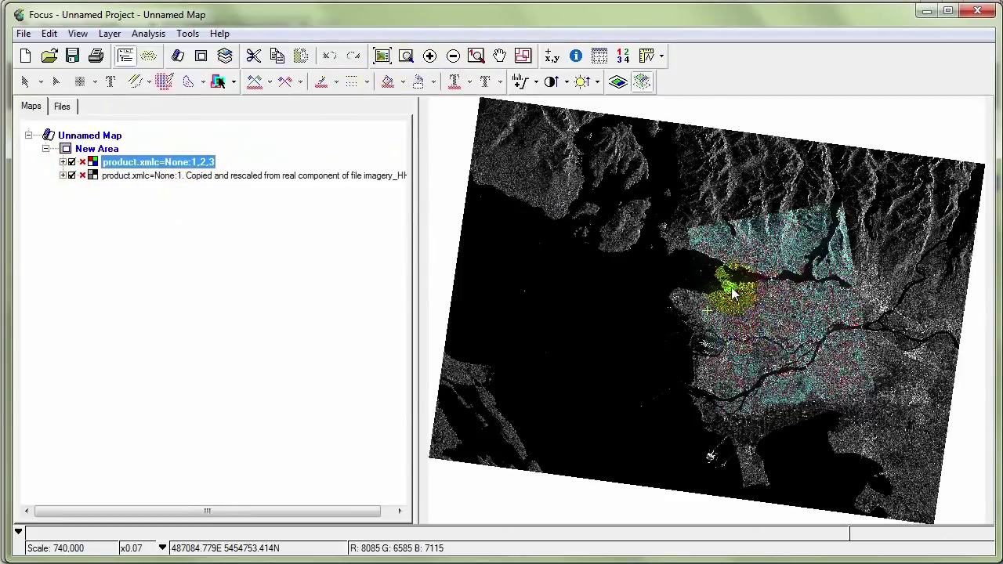
left_click(477, 57)
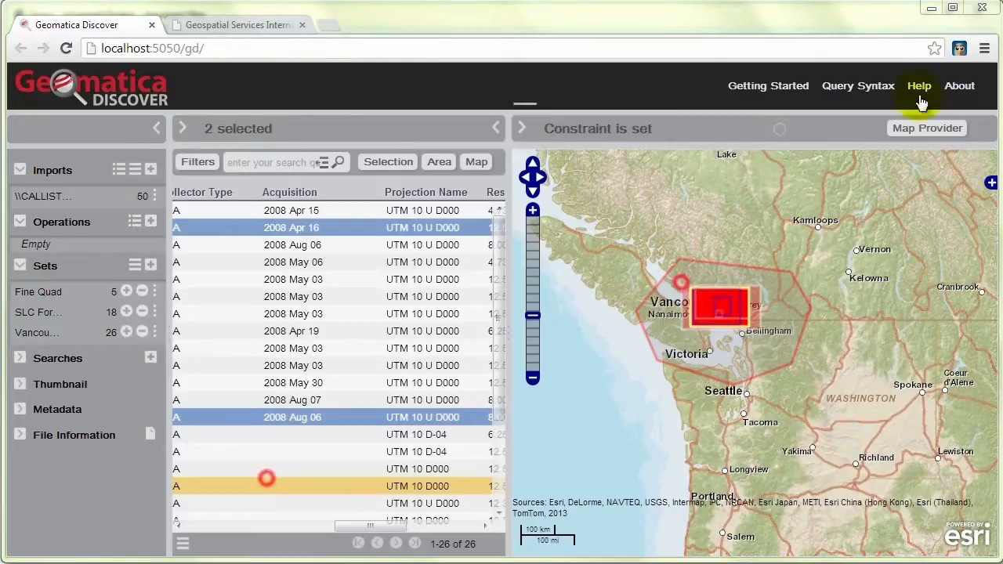
- Switch back to the Geomatica Discover browser window showing the Vancouver catalog
left_click(926, 129)
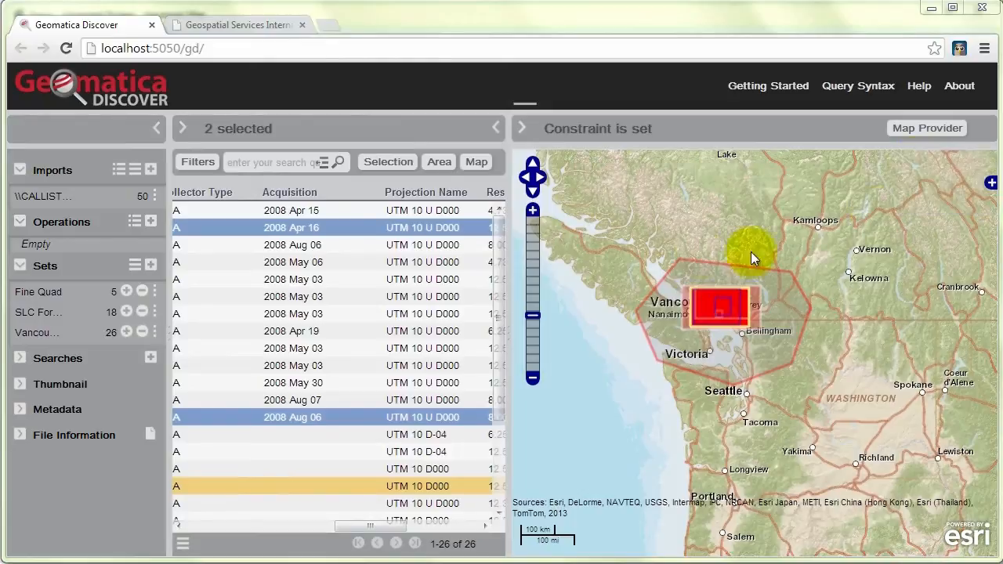
mouse_move(677, 235)
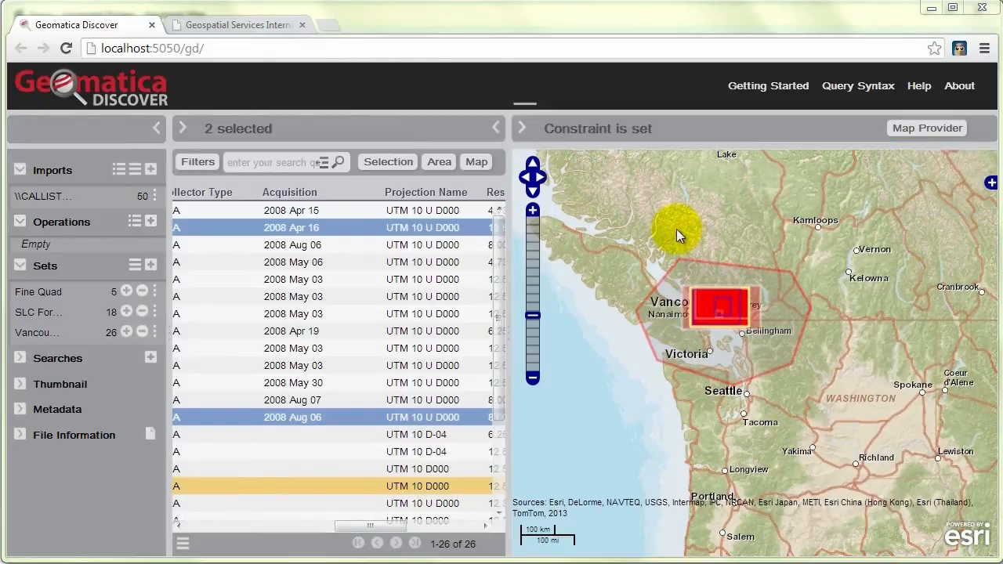